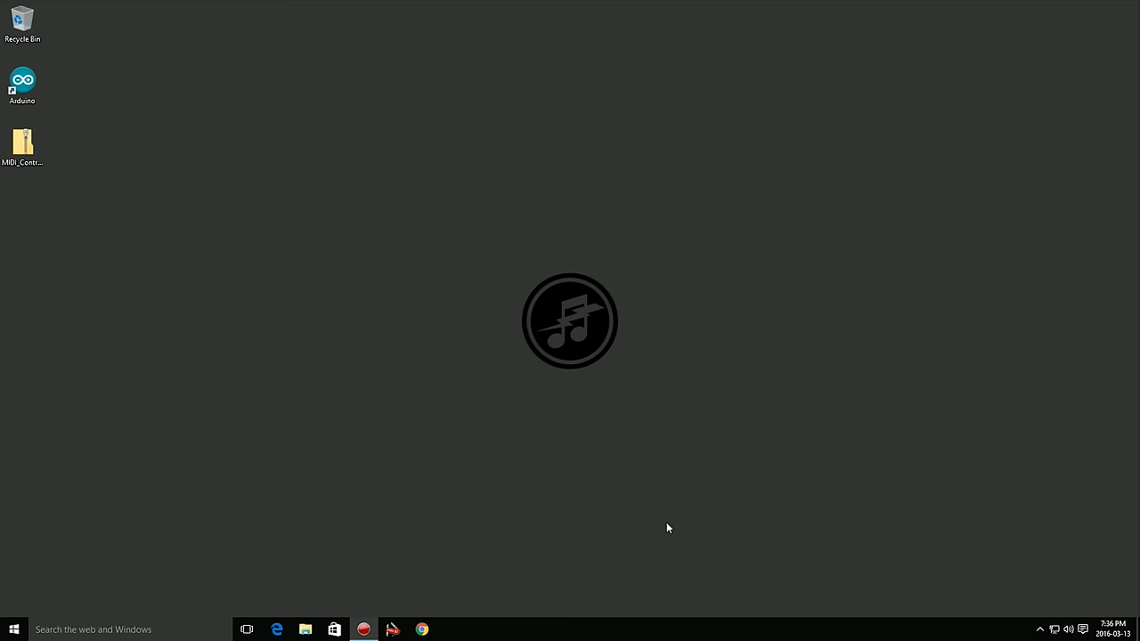
Search Chrome for 'arduino midi' and open the MIDI for Arduino GitHub result.
left_click(420, 631)
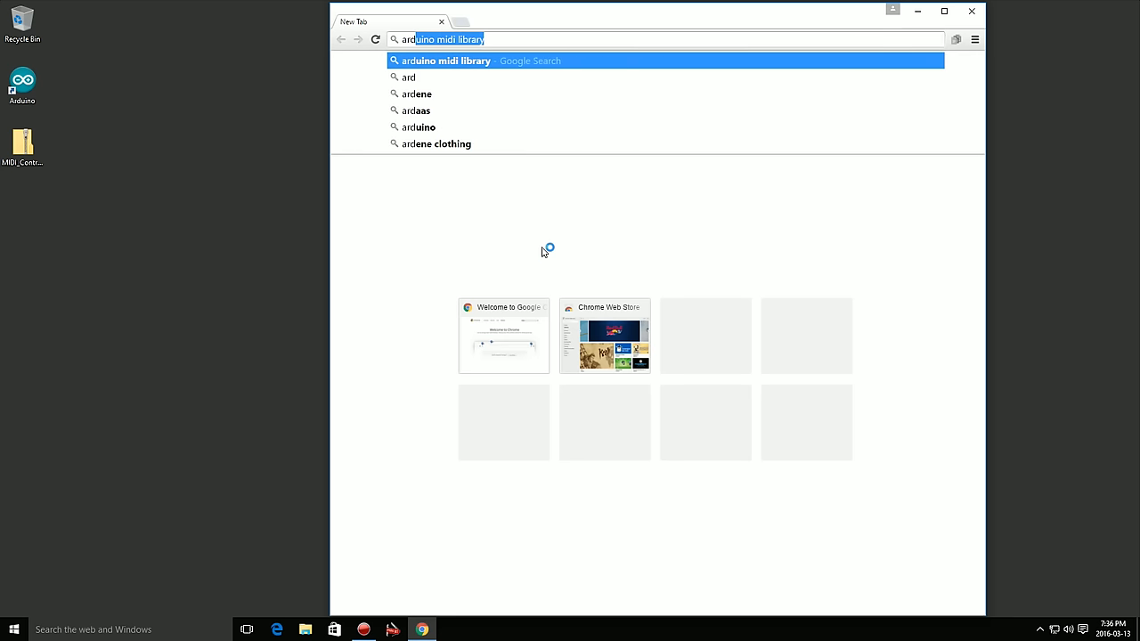
type("arduino midi")
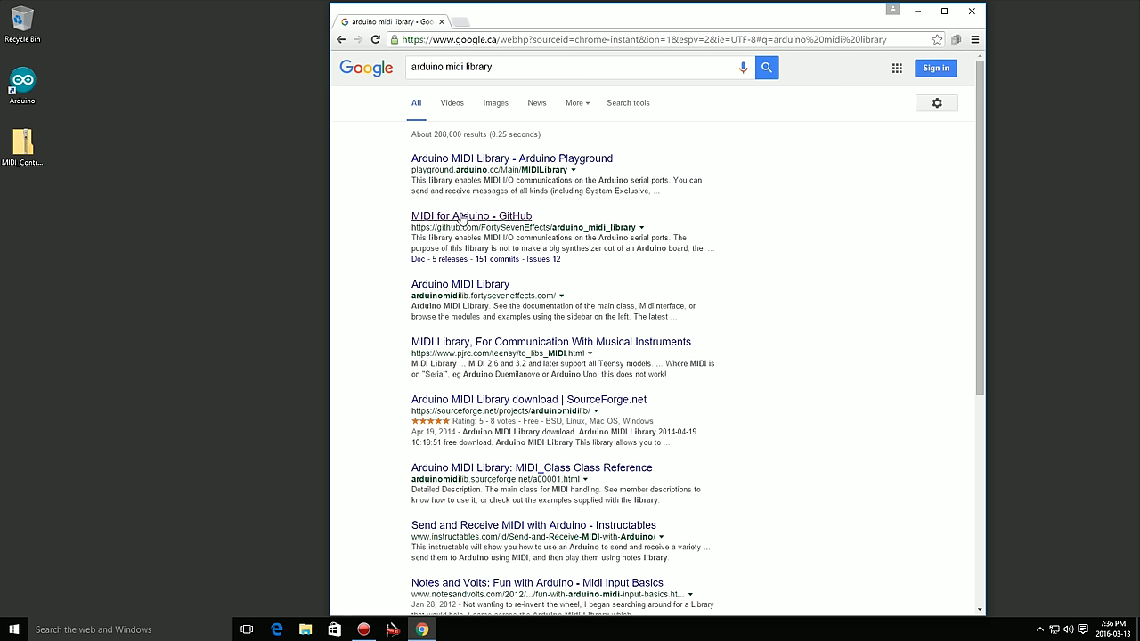
left_click(470, 215)
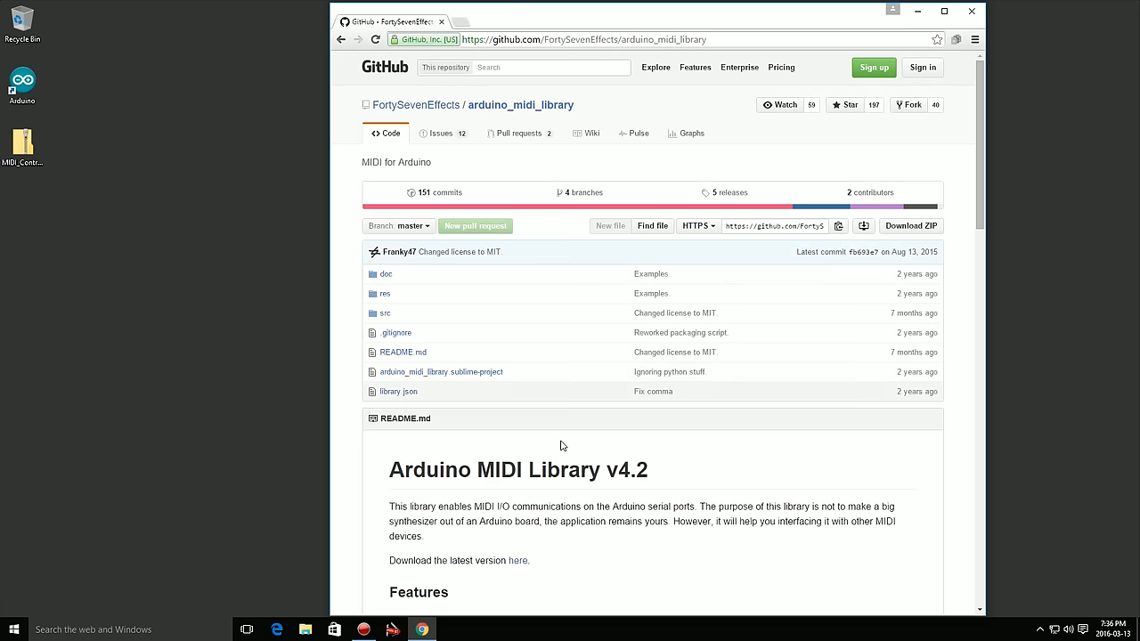
Follow the release link and download Arduino_MIDI_Library_v4.2.zip.
left_click(518, 559)
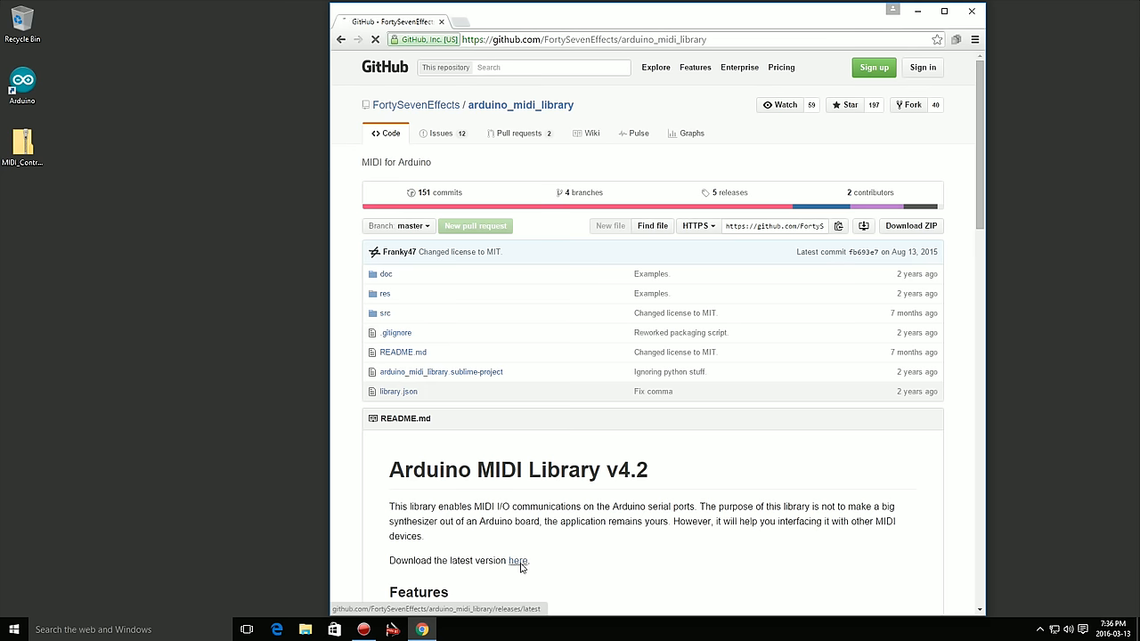
left_click(518, 559)
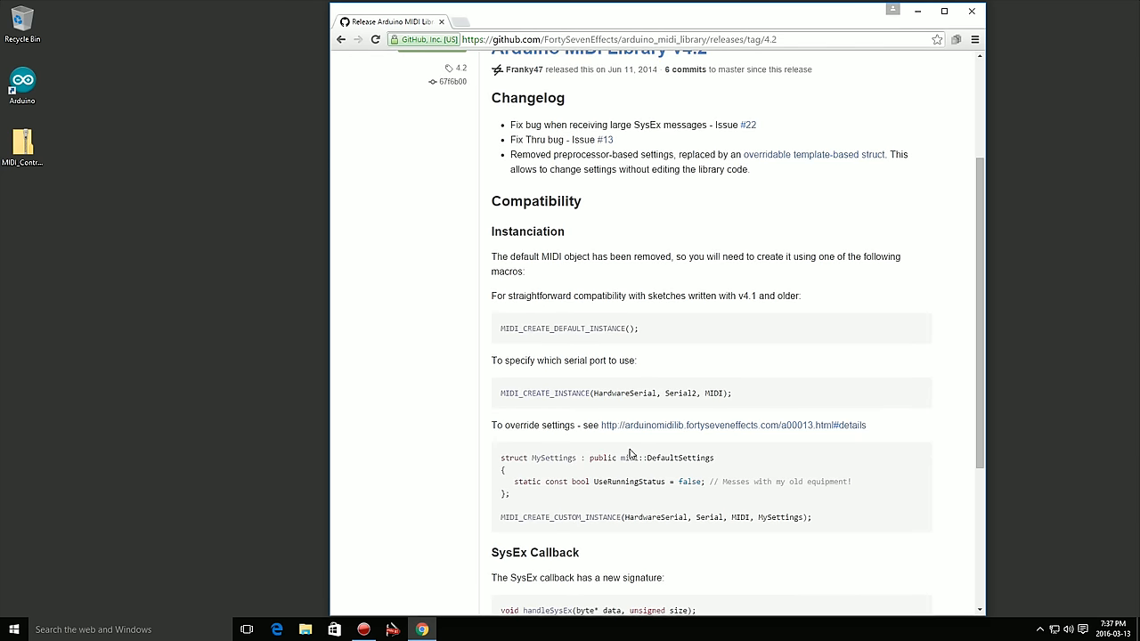
scroll("down", 3)
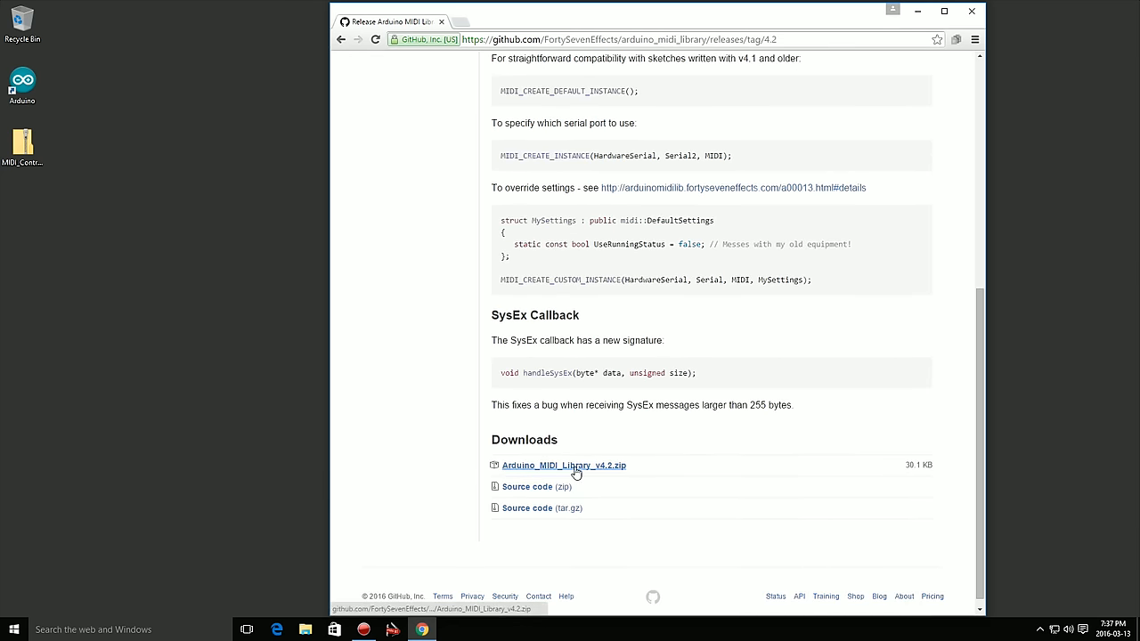
left_click(563, 464)
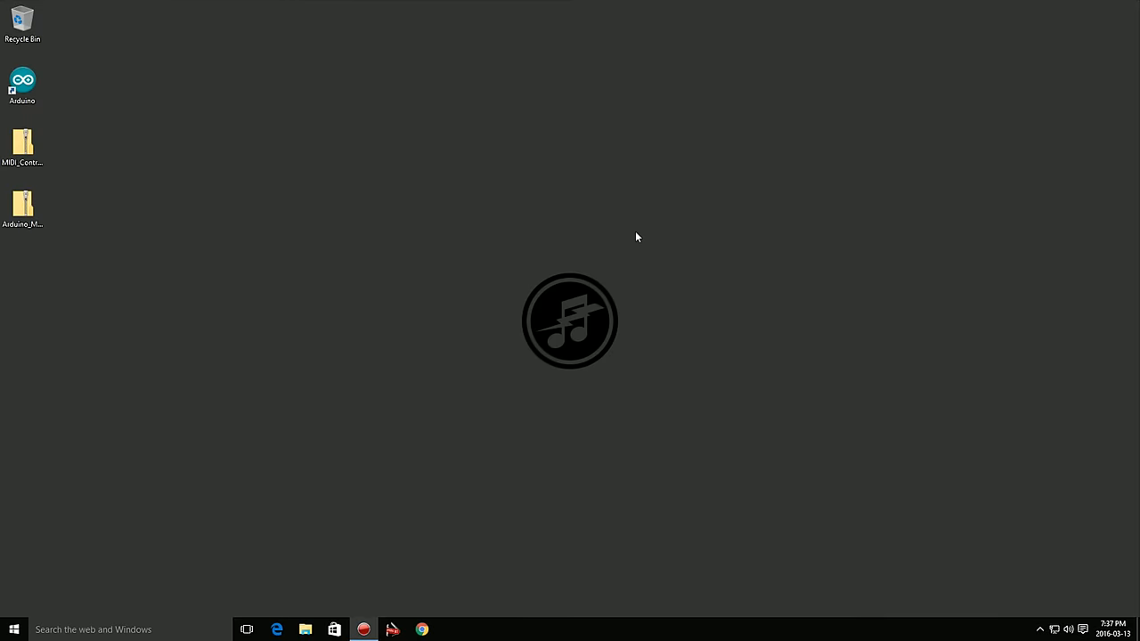
Launch Arduino IDE from the desktop shortcut and bring up the Sketch menu's library options.
left_click(21, 80)
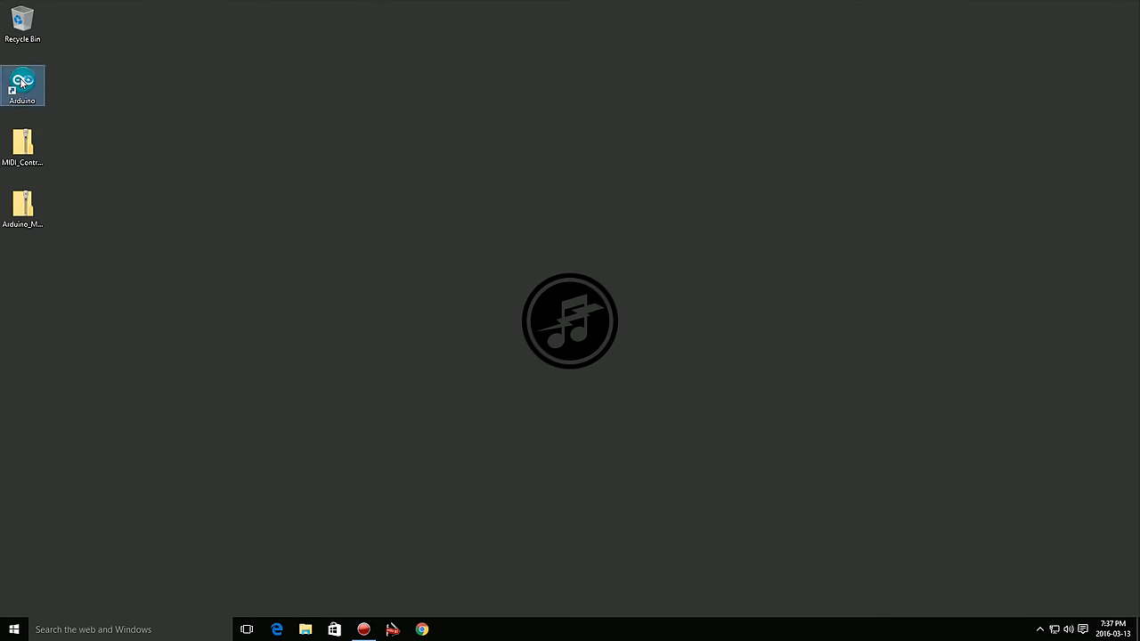
double_click(21, 85)
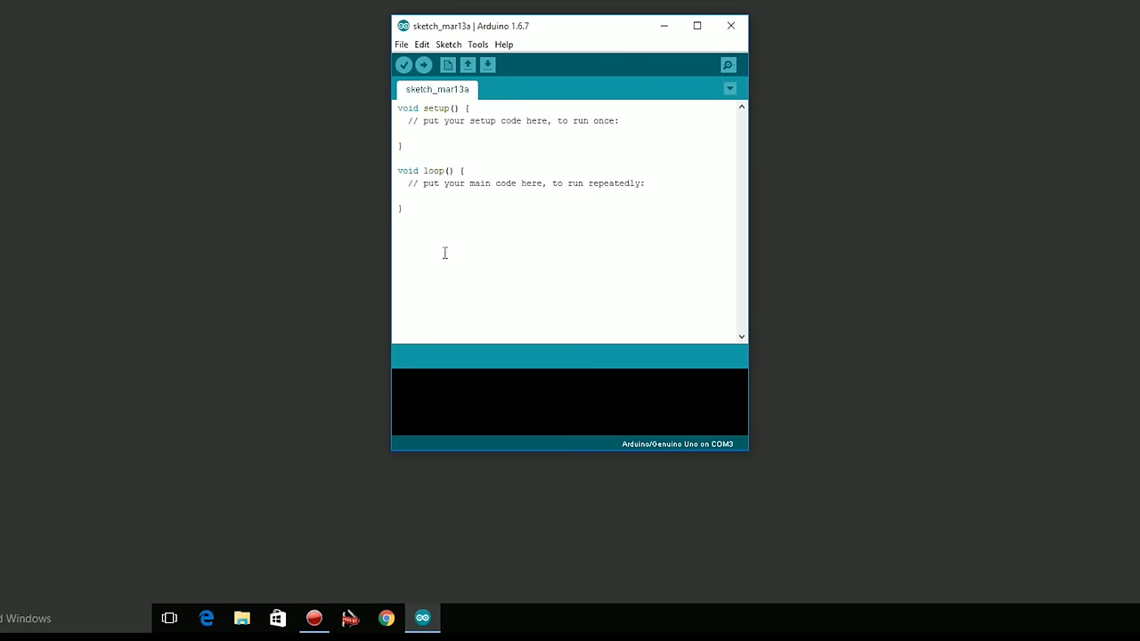
mouse_move(488, 64)
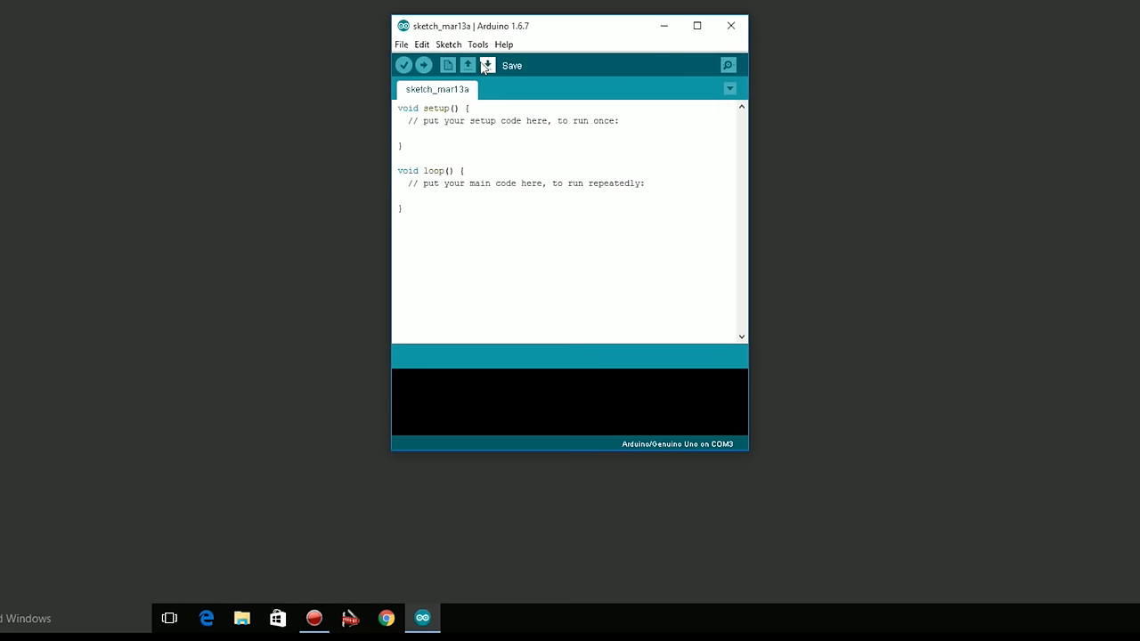
left_click(478, 45)
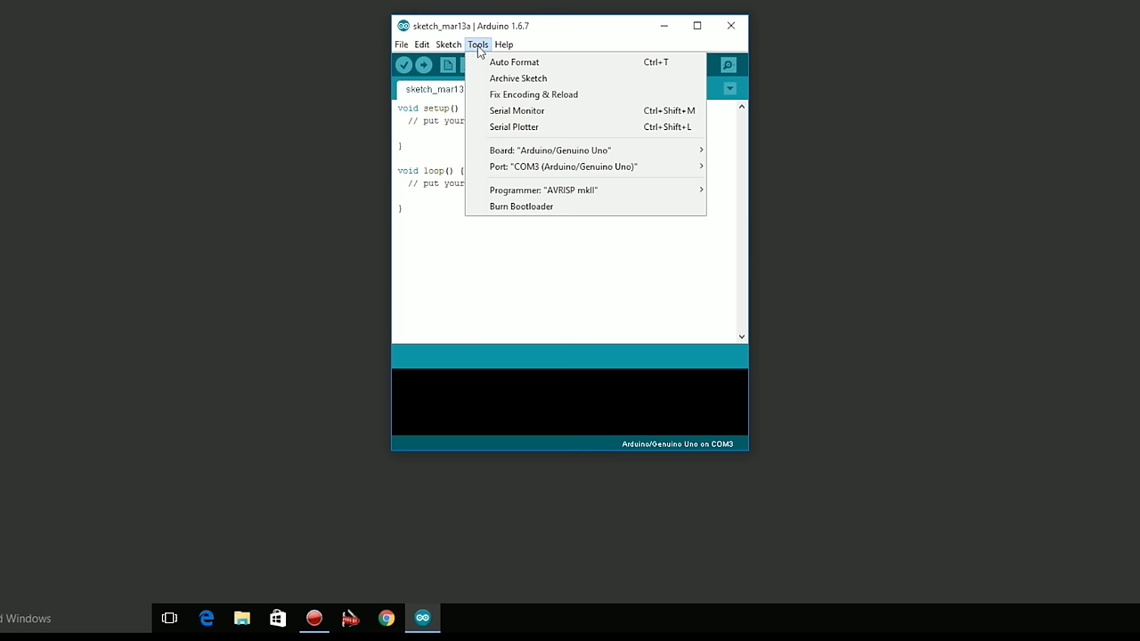
left_click(449, 45)
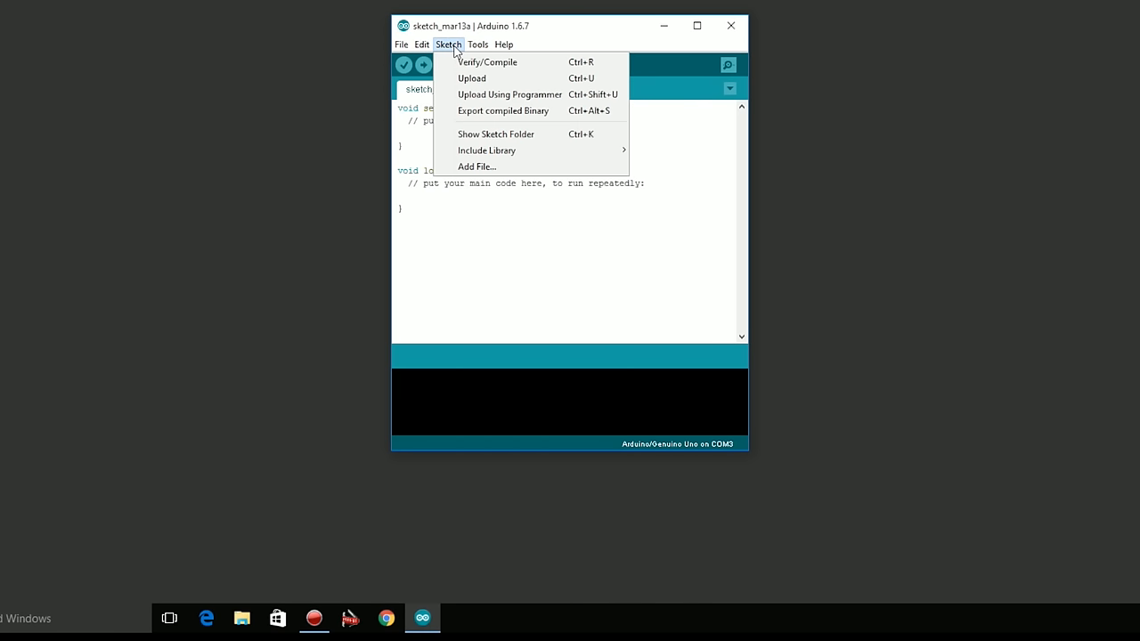
mouse_move(503, 110)
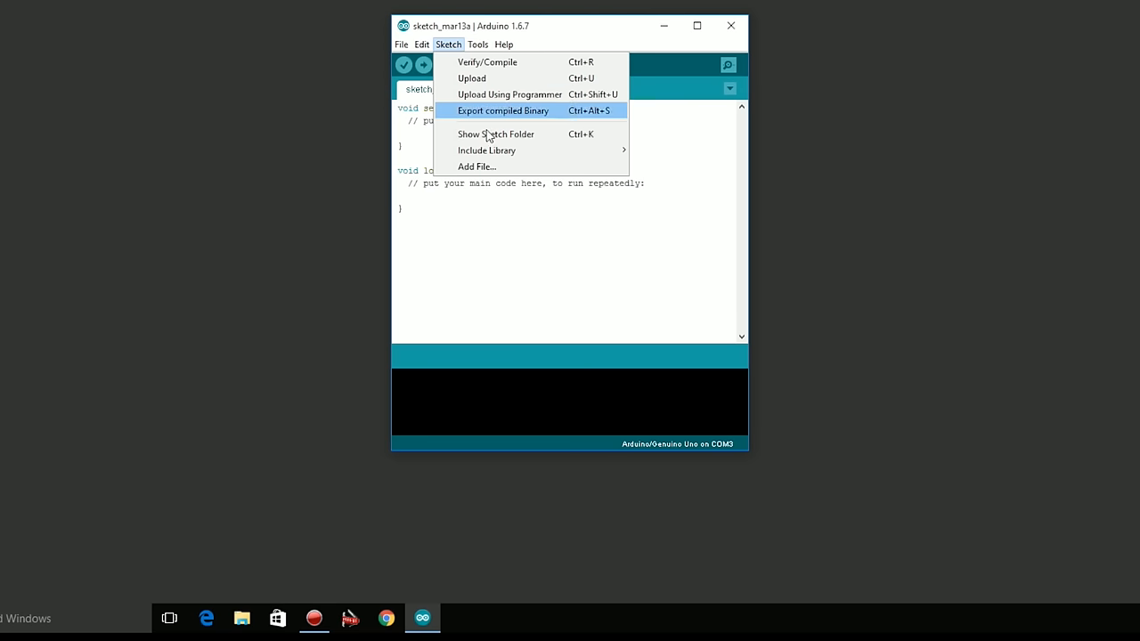
mouse_move(488, 169)
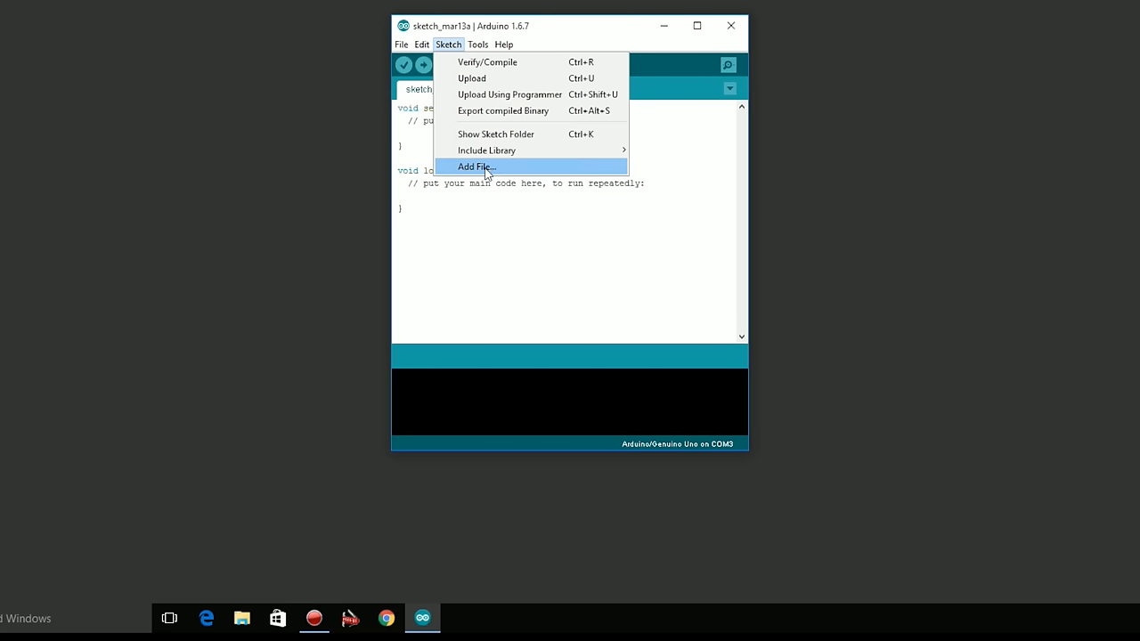
mouse_move(486, 150)
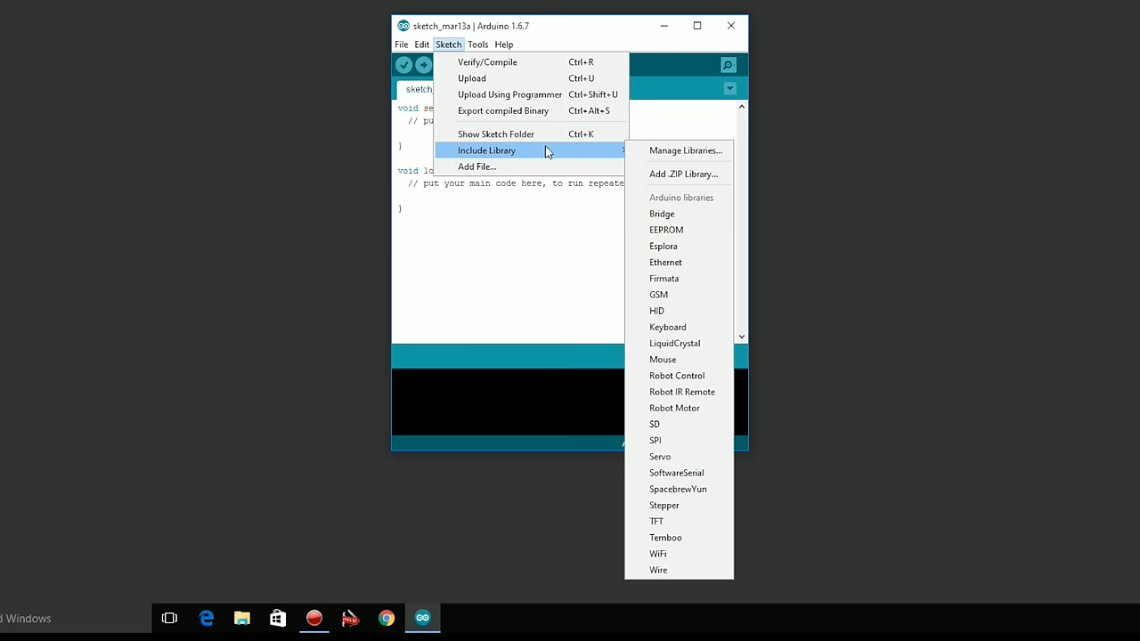
mouse_move(680, 175)
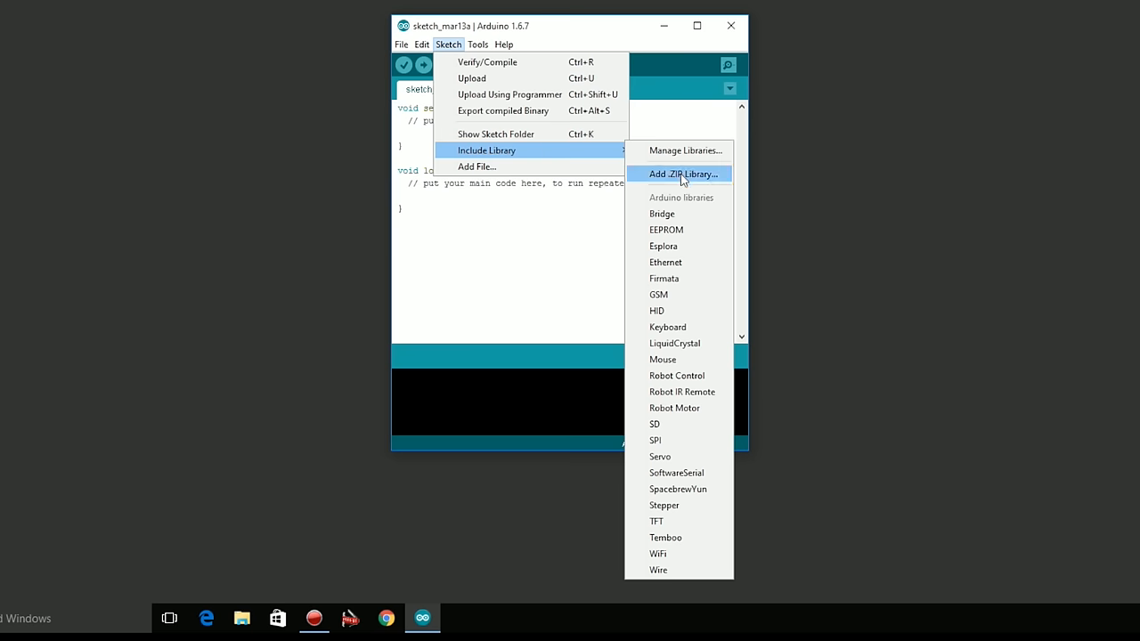
Add Arduino_MIDI_Library_v4.2.zip from the Desktop as a .ZIP library.
left_click(682, 175)
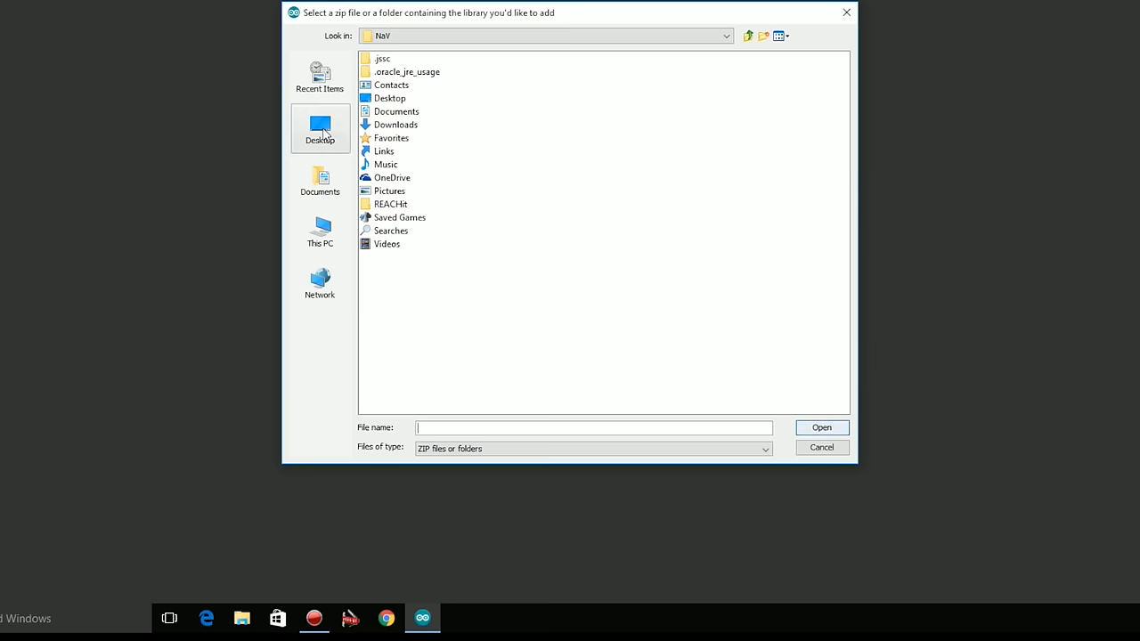
left_click(319, 128)
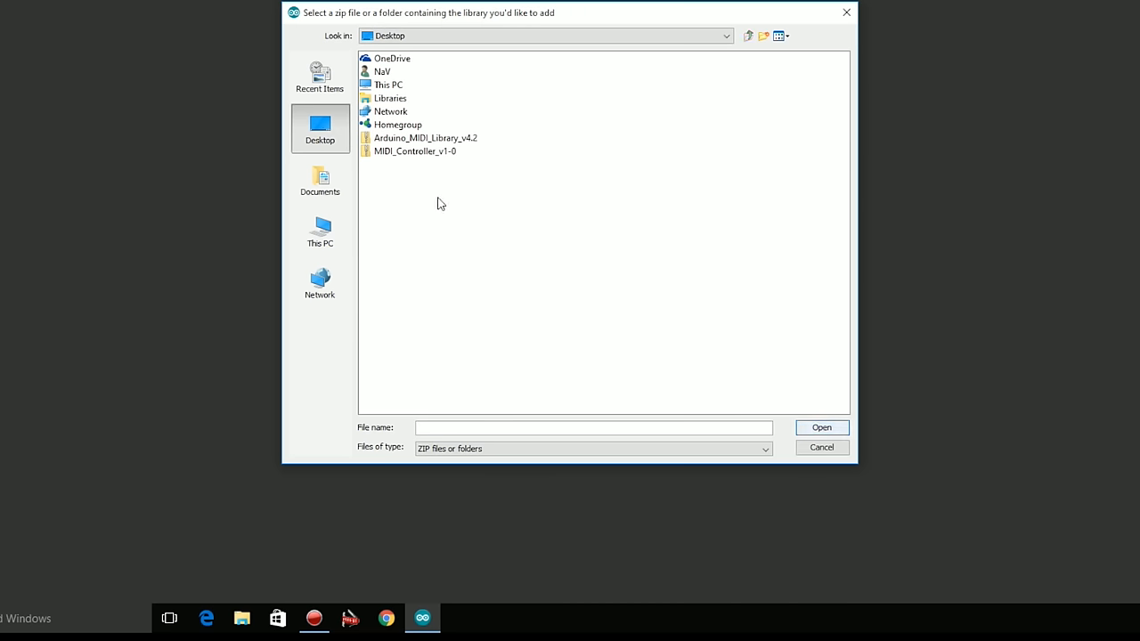
left_click(424, 139)
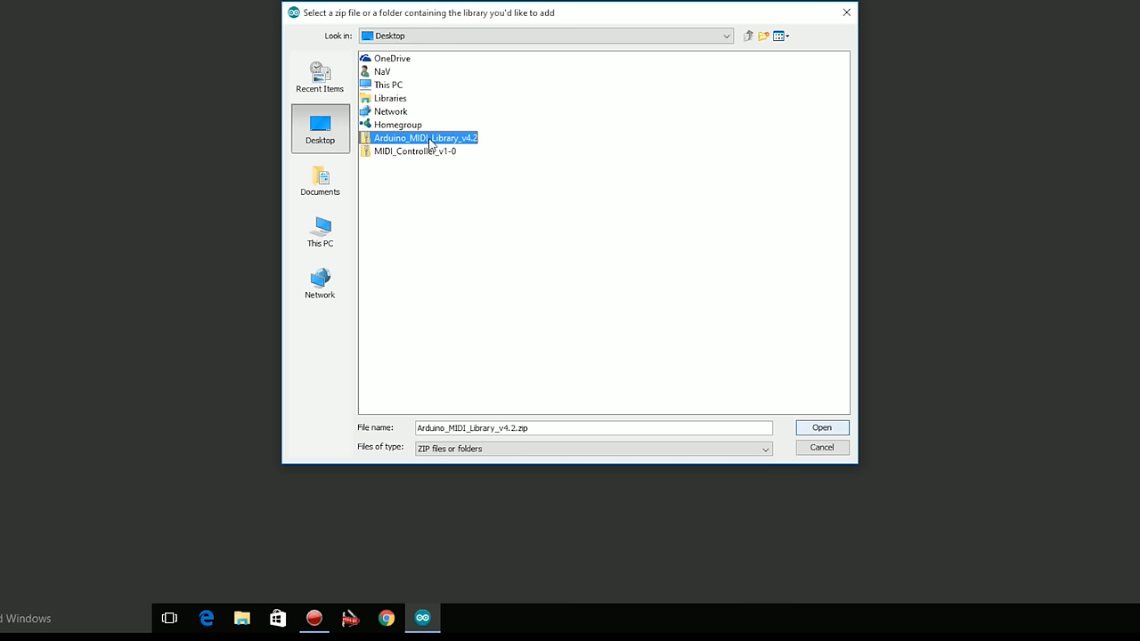
left_click(819, 427)
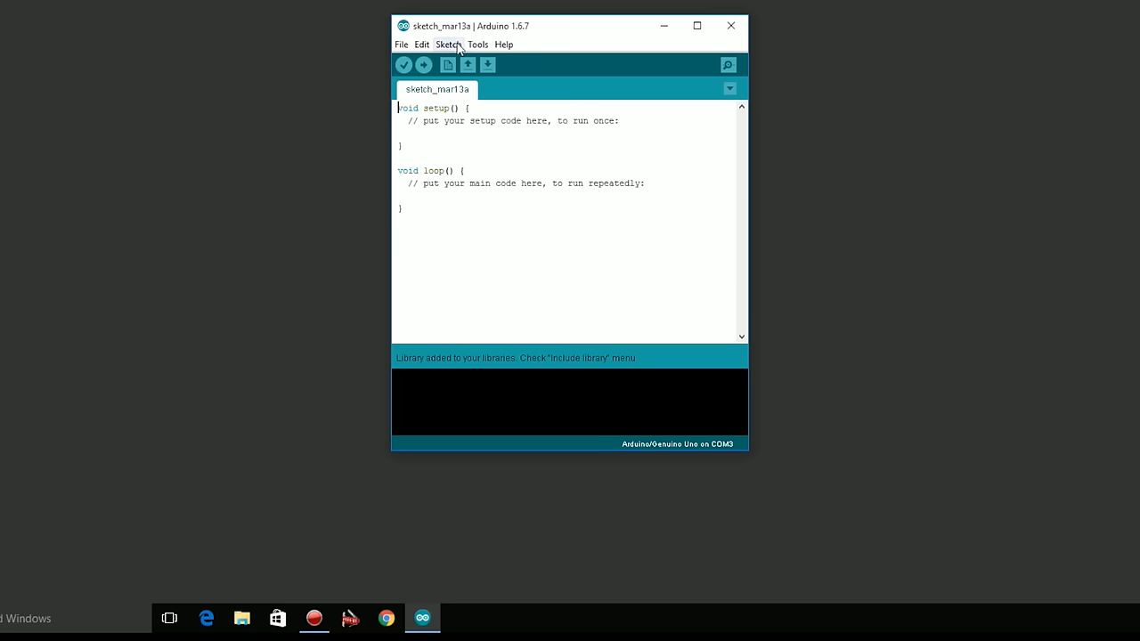
Check the Sketch menu's Include Library list for the MIDI entry under Contributed libraries.
left_click(449, 45)
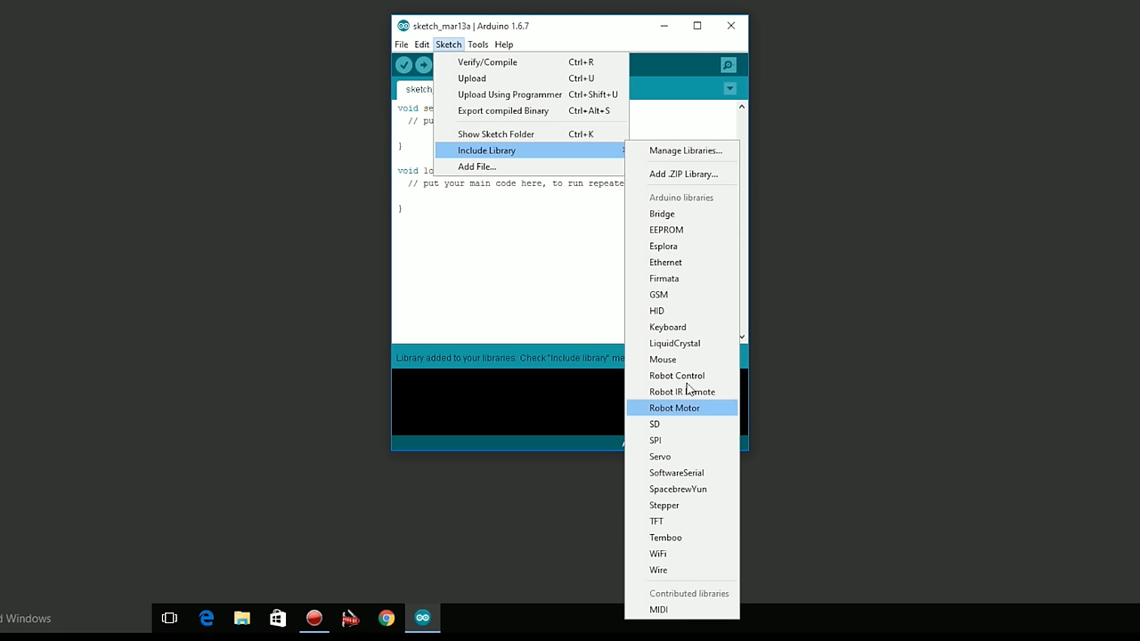
mouse_move(673, 342)
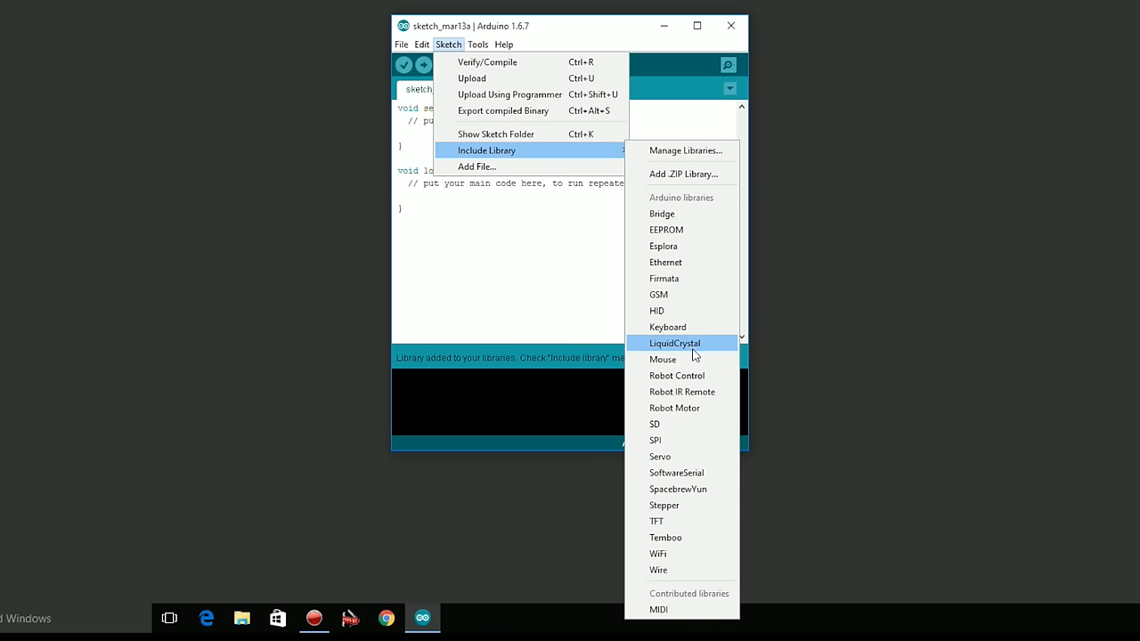
mouse_move(712, 609)
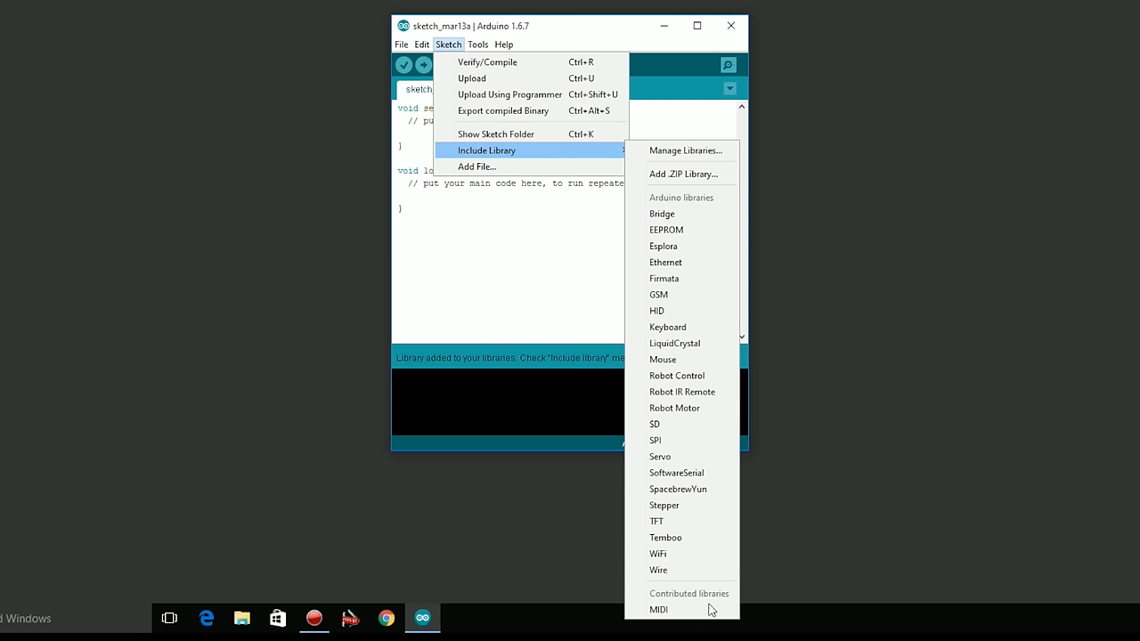
mouse_move(659, 609)
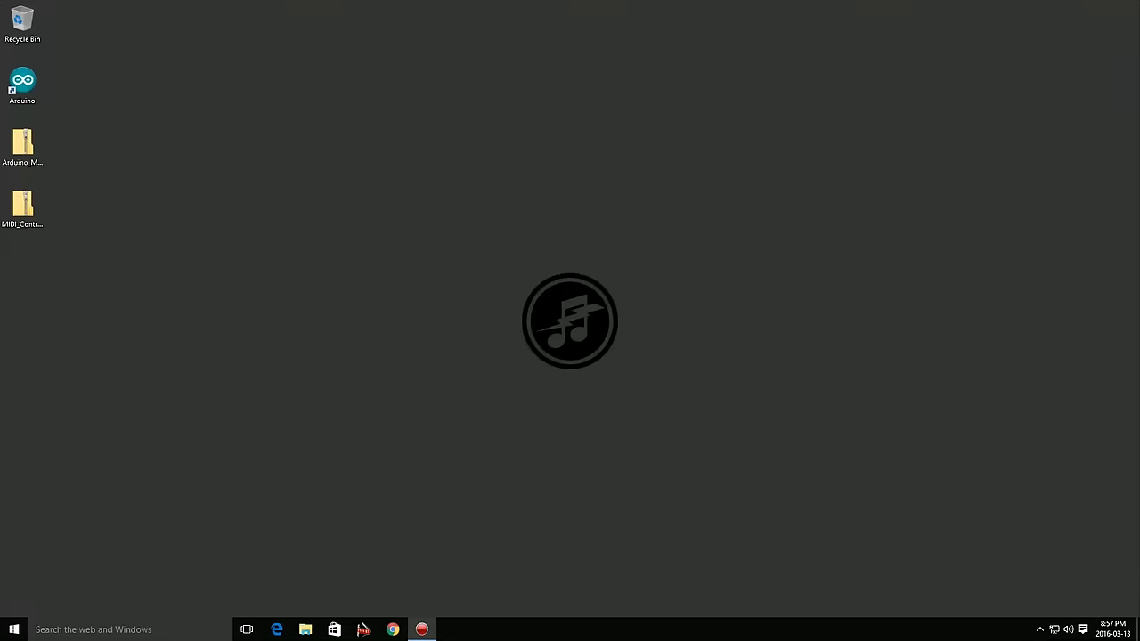
mouse_move(787, 369)
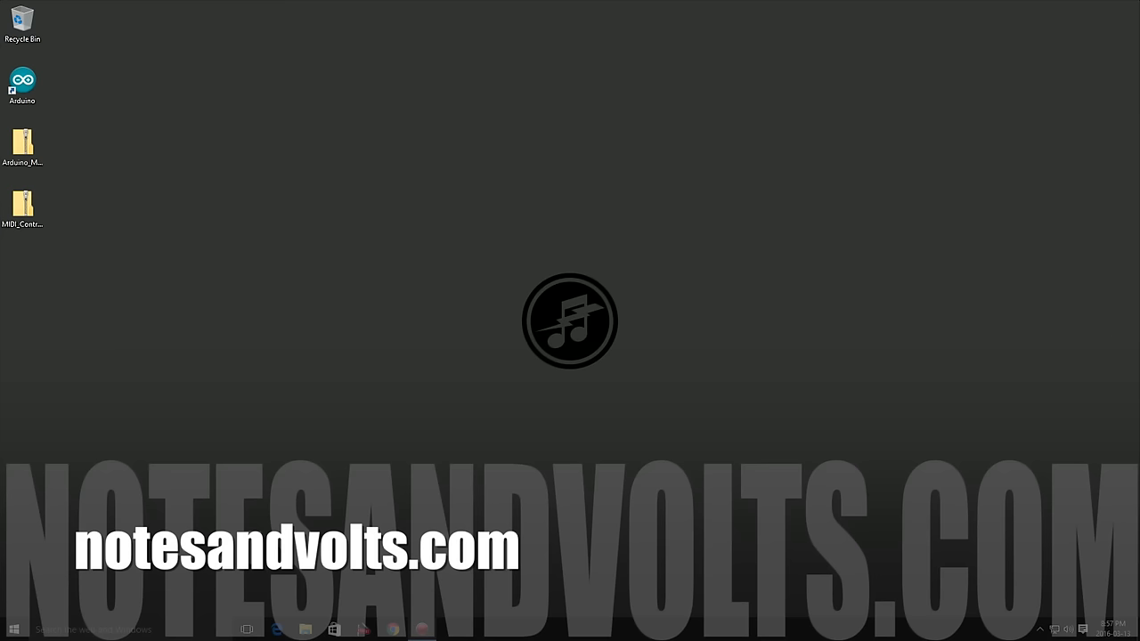
left_click(22, 206)
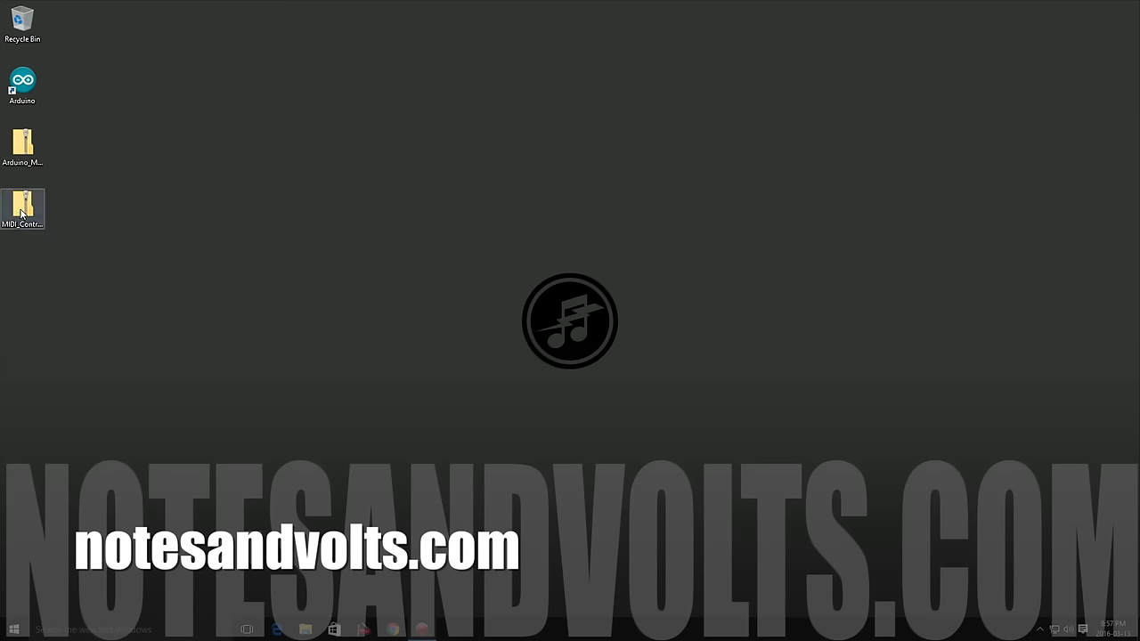
Extract the MIDI_Controller archive to the desktop and open the MIDI_Controller_v1-0 sketch file.
double_click(22, 210)
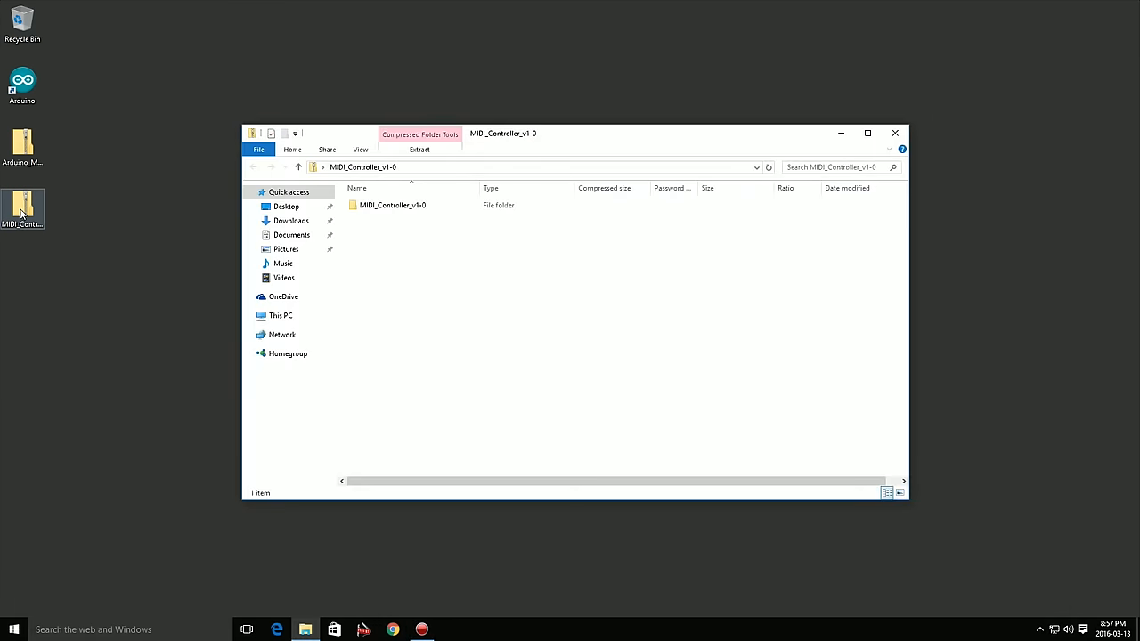
left_click_drag(394, 205, 138, 306)
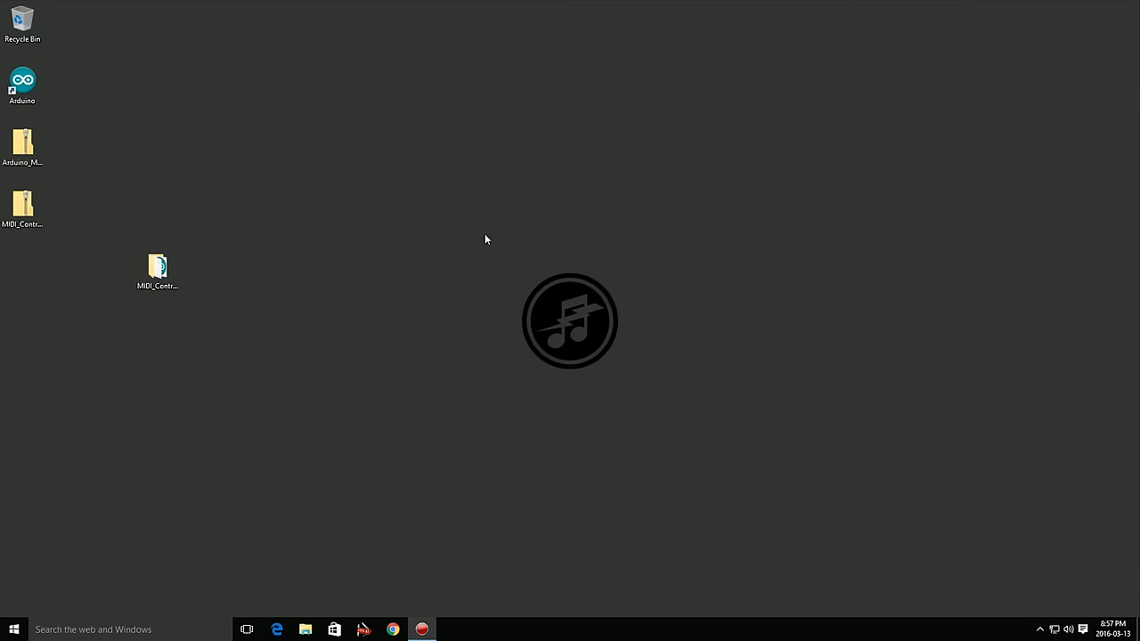
double_click(157, 267)
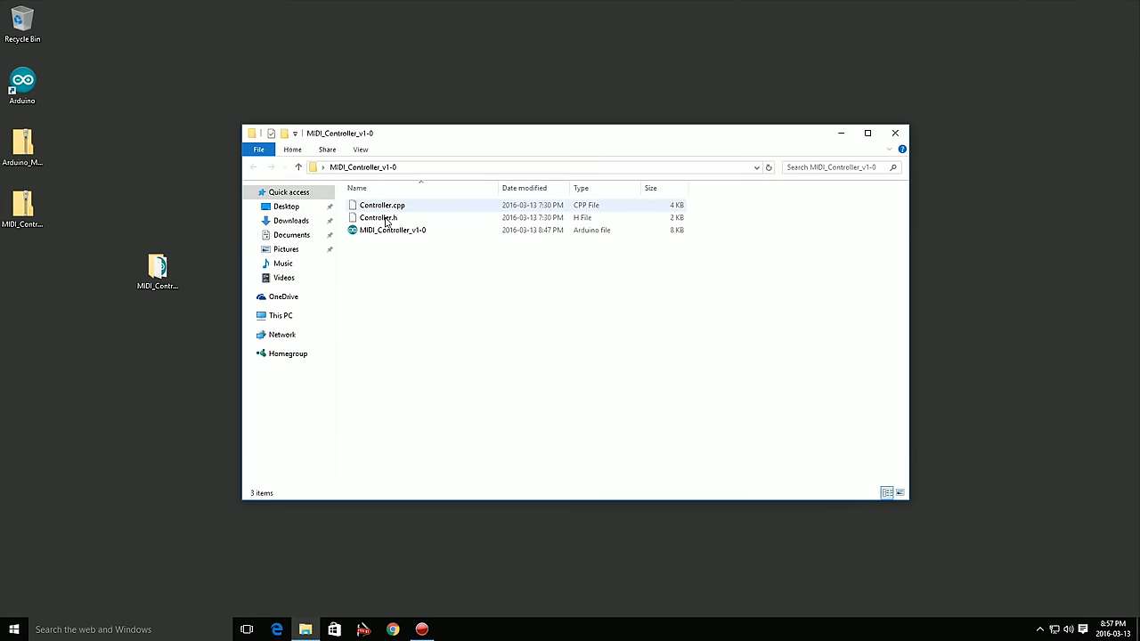
left_click(391, 230)
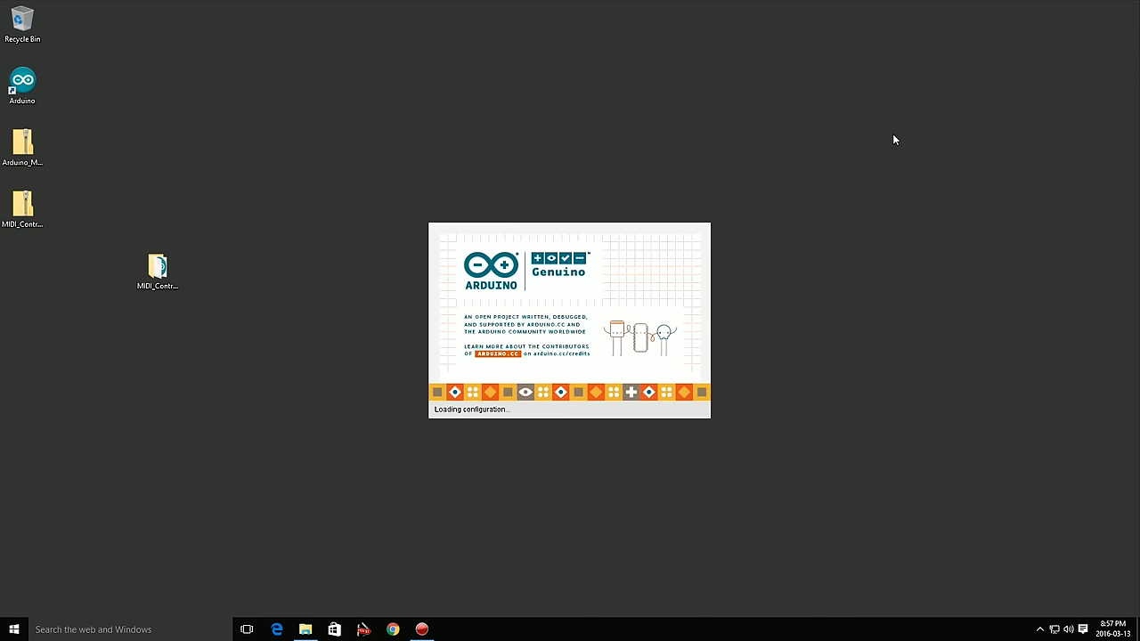
mouse_move(951, 203)
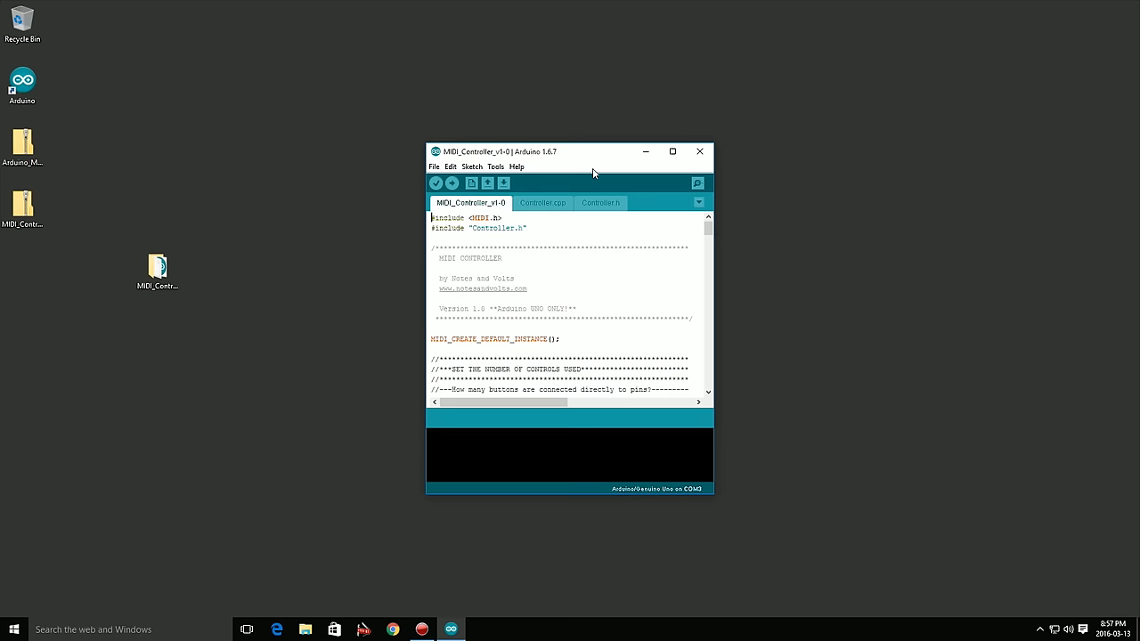
Move the sketch window up and enlarge it to show more of the MIDI_Controller_v1-0 code.
left_click_drag(592, 167, 541, 46)
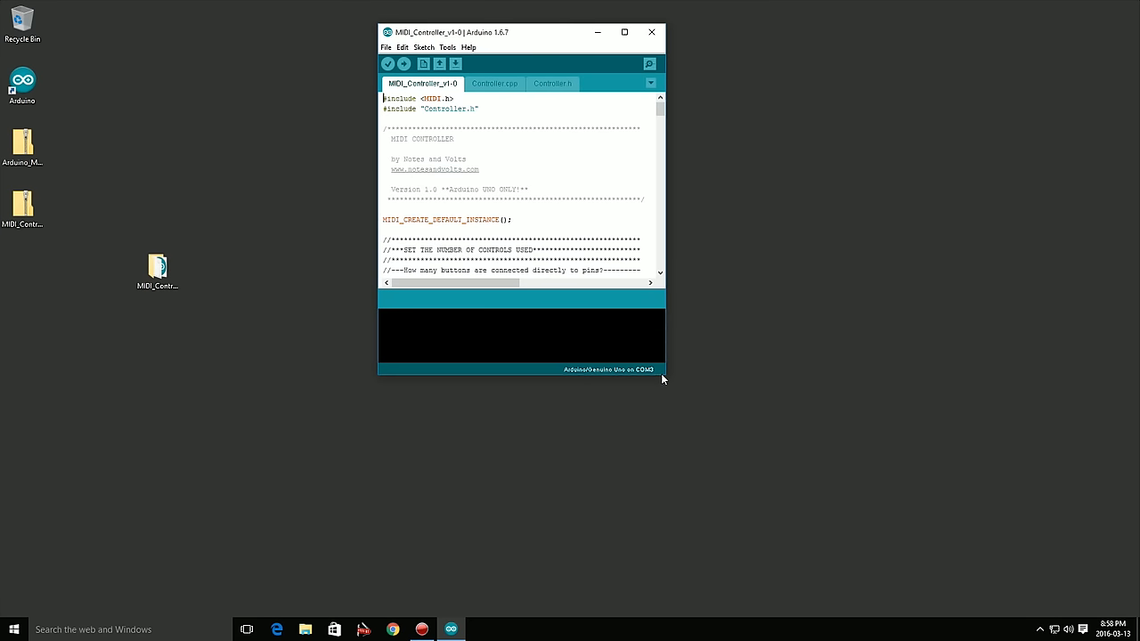
left_click_drag(664, 376, 741, 534)
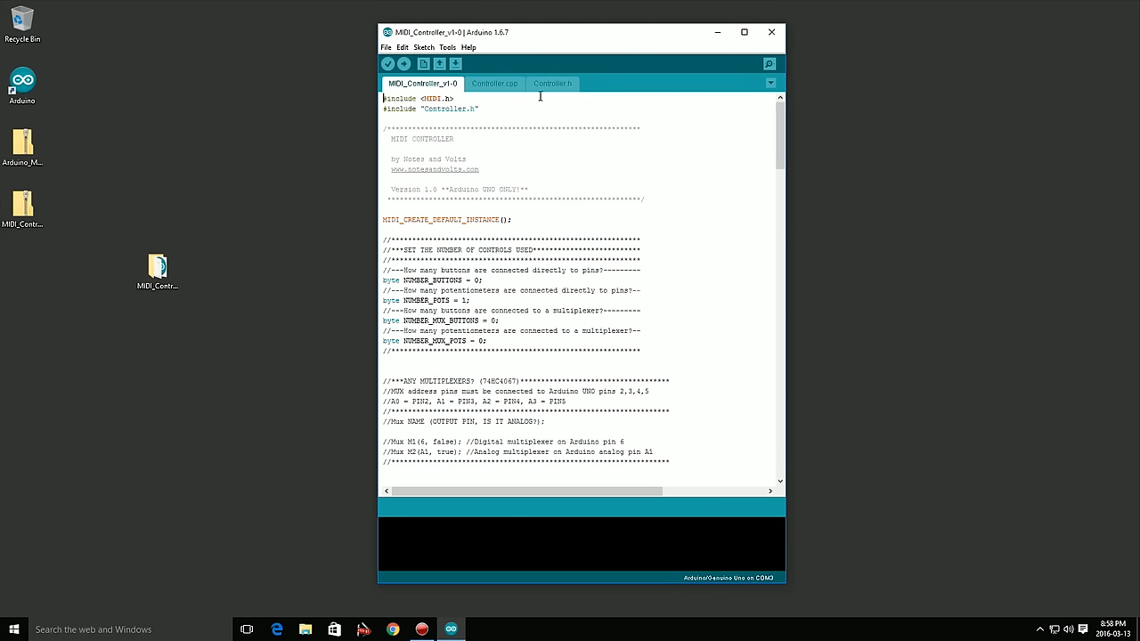
left_click(552, 84)
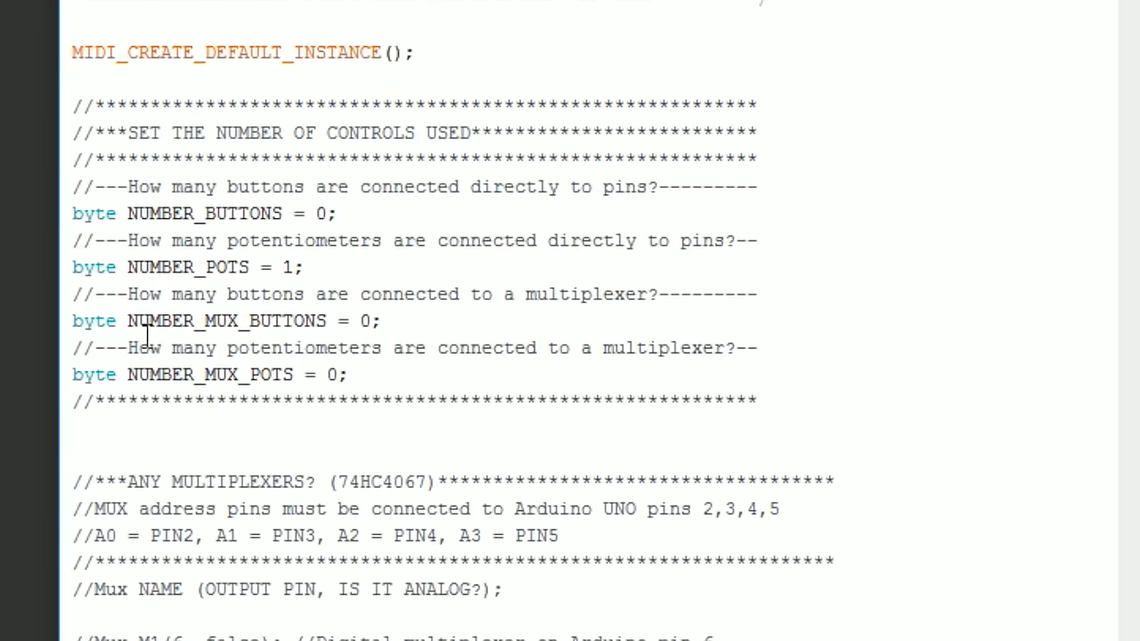
mouse_move(186, 249)
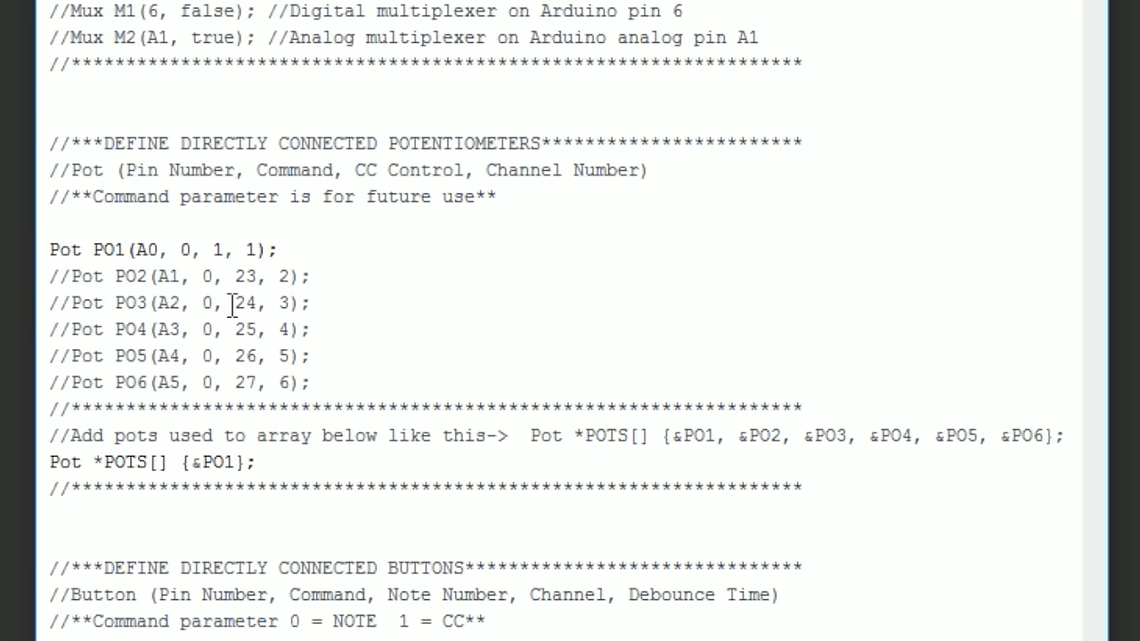
double_click(108, 249)
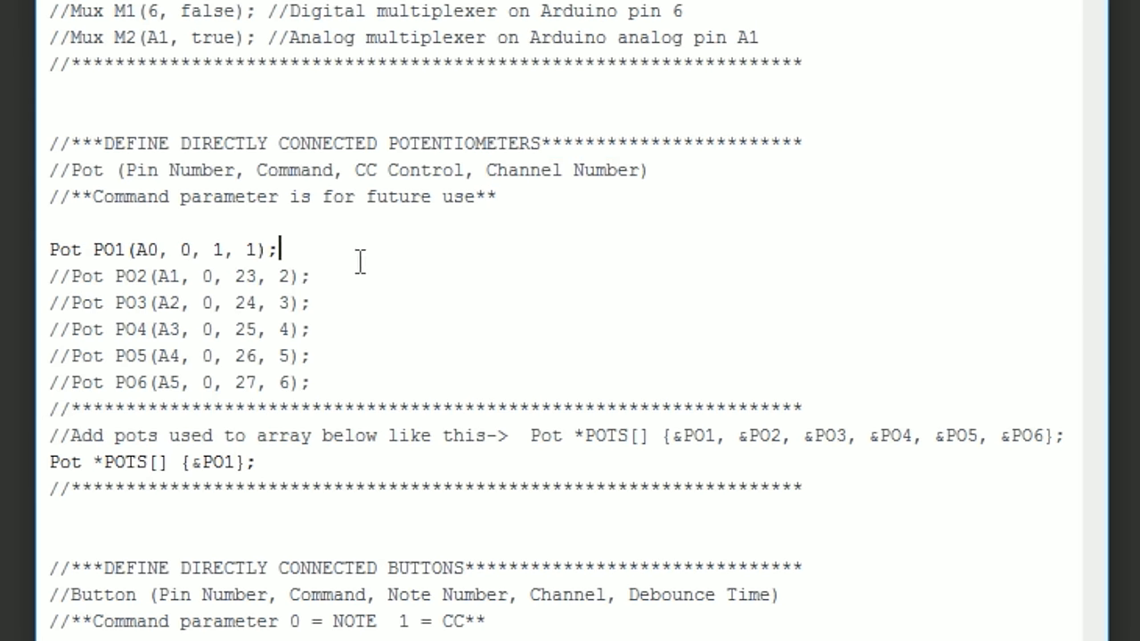
double_click(219, 461)
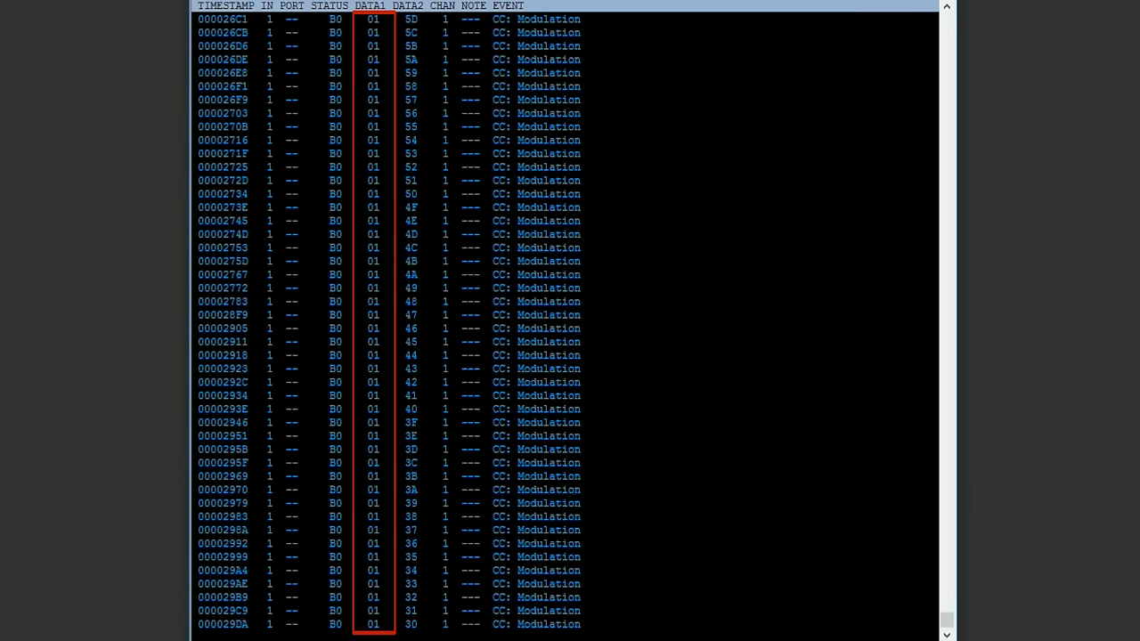
Scroll the MIDI-OX input monitor to follow the incoming Modulation CC messages on channel 1.
scroll("down", 3)
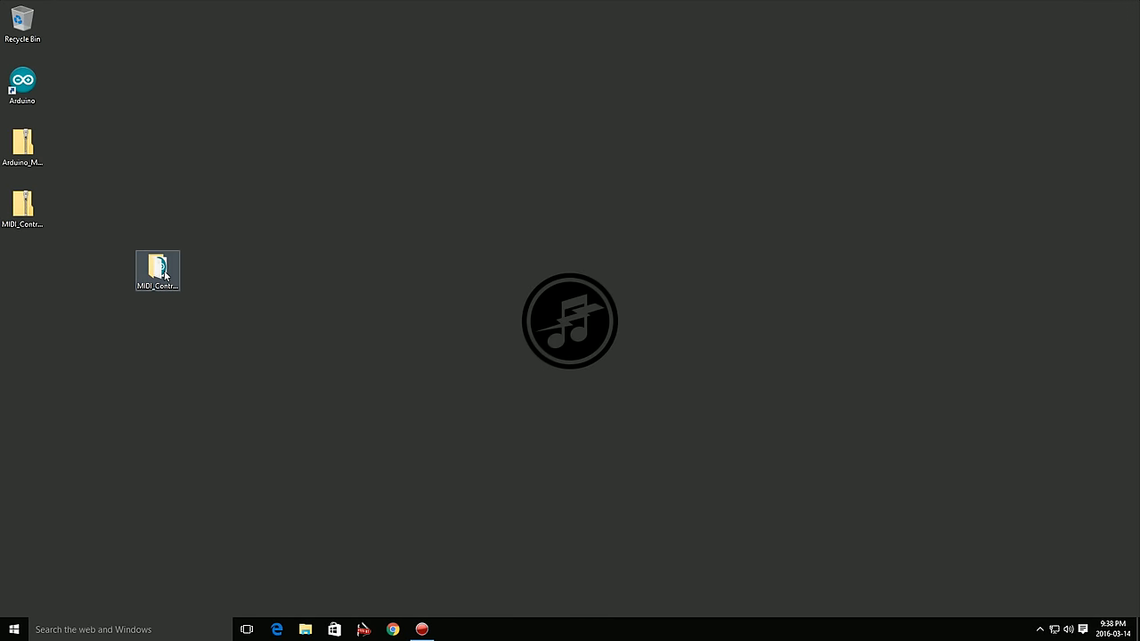
Reopen the MIDI_Controller_v1-0 sketch from its project folder in Arduino IDE.
double_click(157, 270)
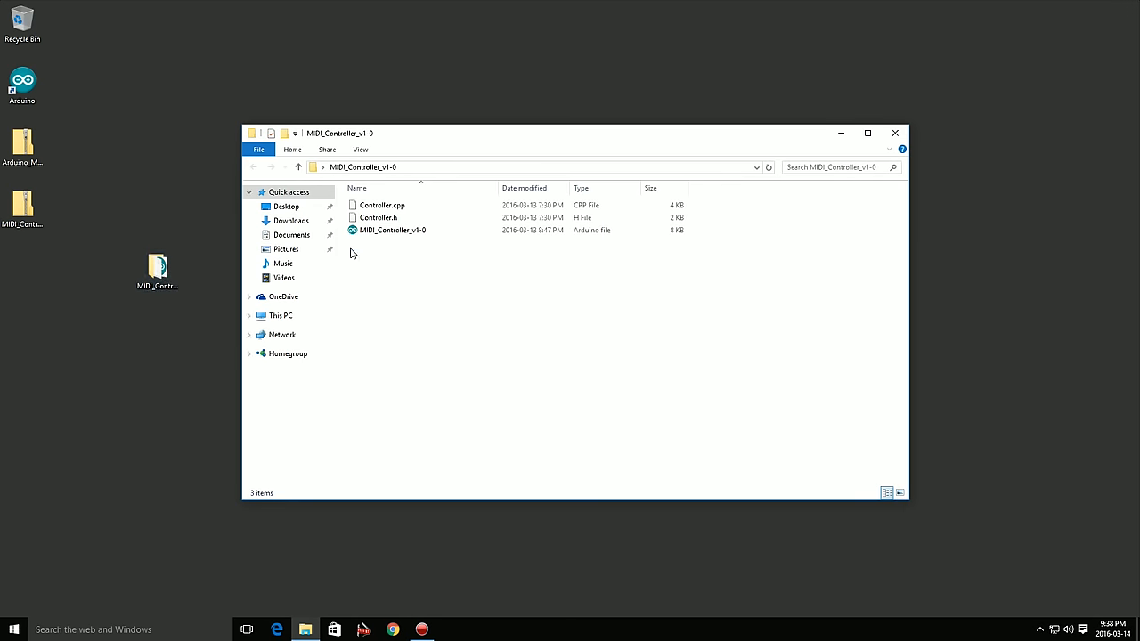
left_click(392, 230)
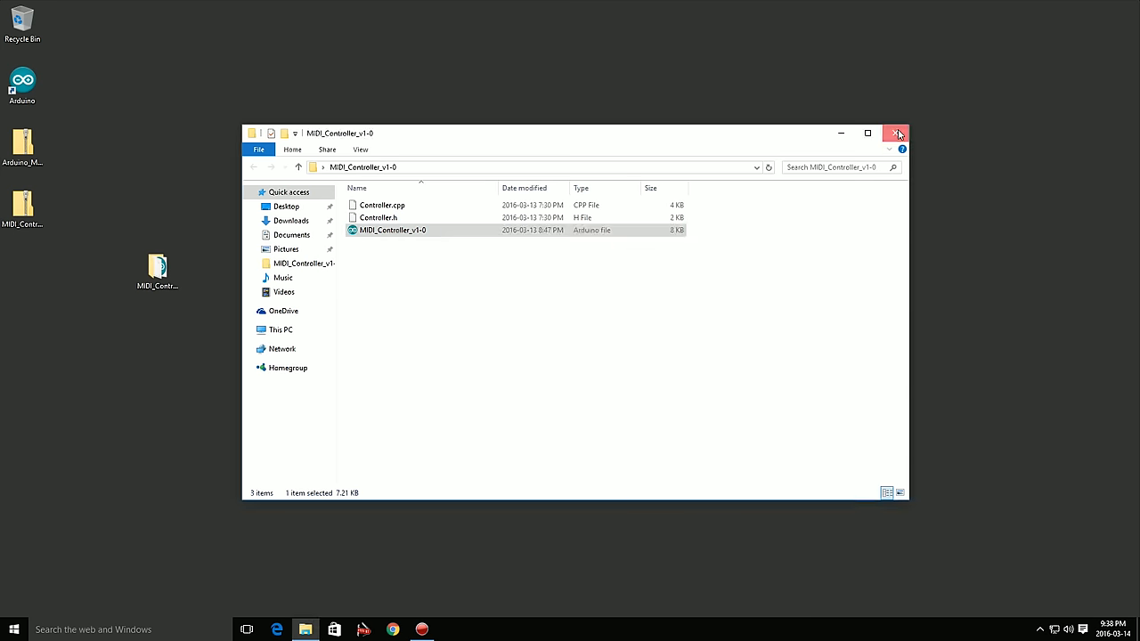
double_click(388, 229)
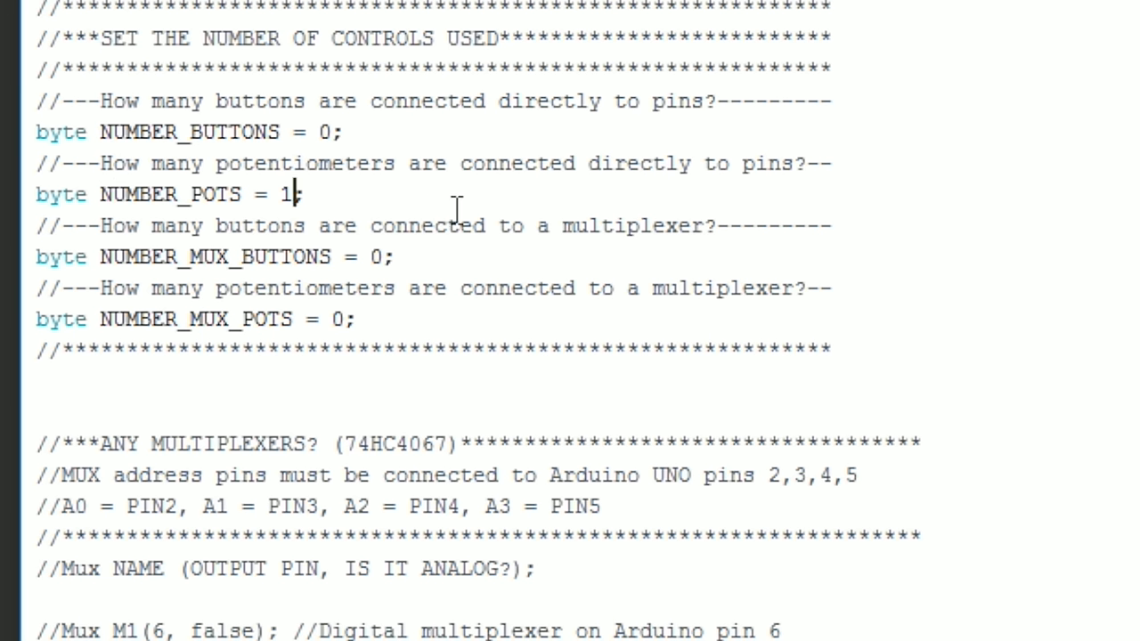
Change NUMBER_POTS from 1 to 6 and scroll down to the PO2–PO6 pot definitions.
key("backspace")
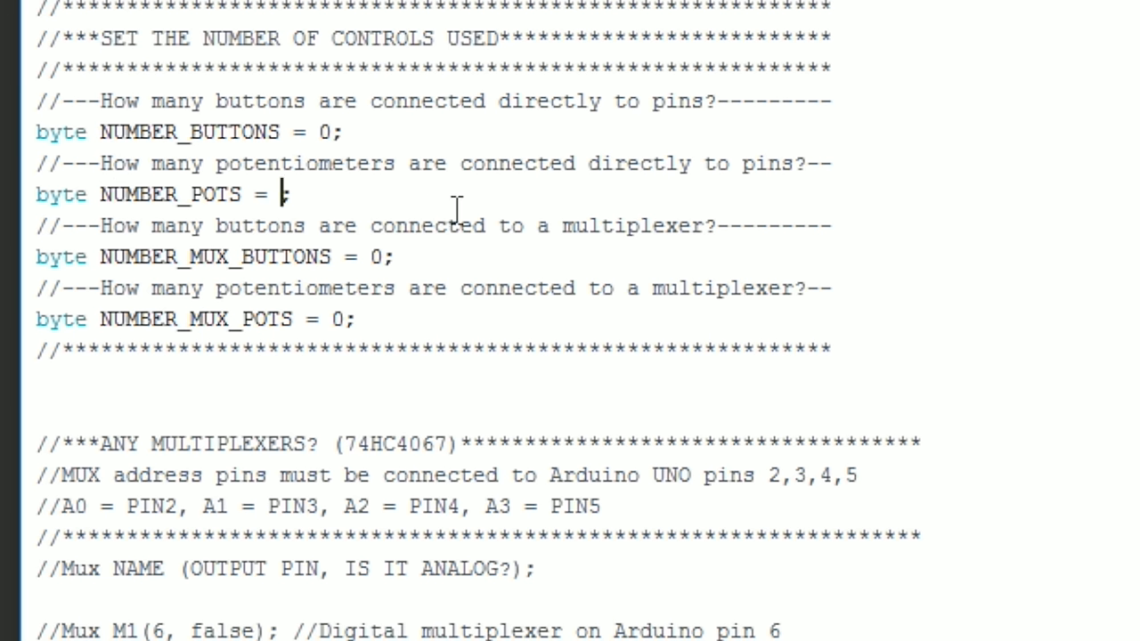
type("6")
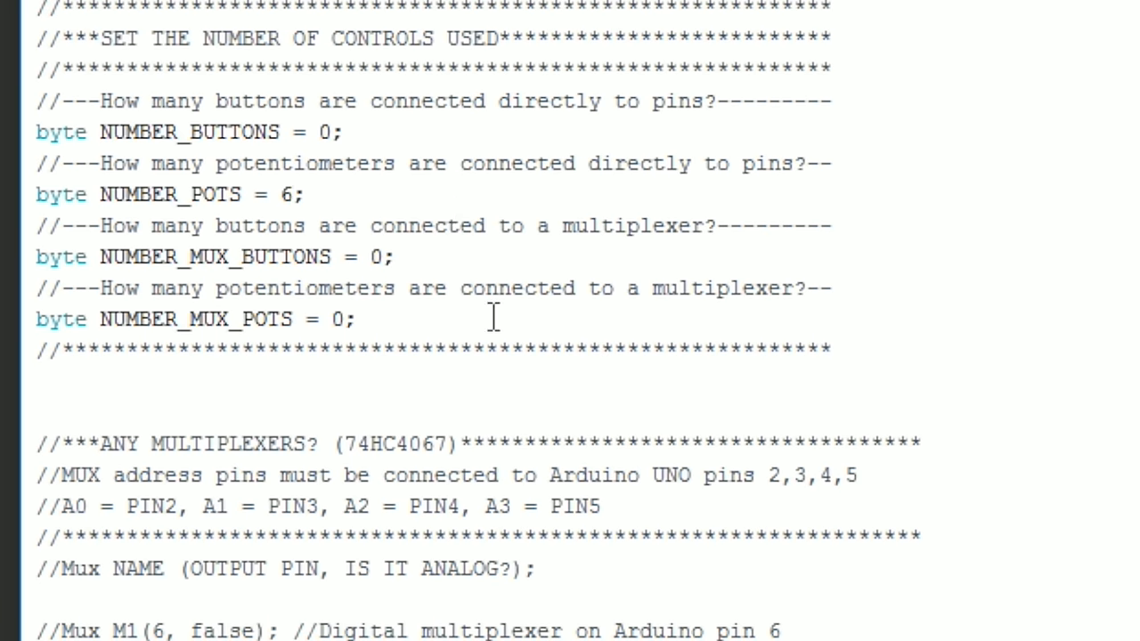
scroll("down", 3)
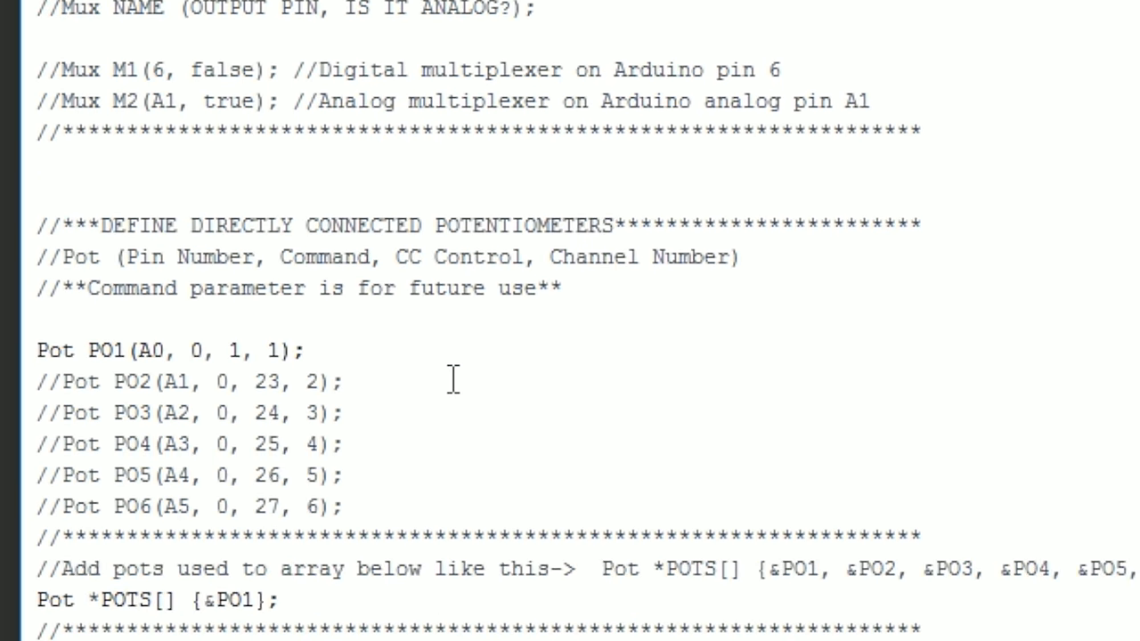
scroll("down", 3)
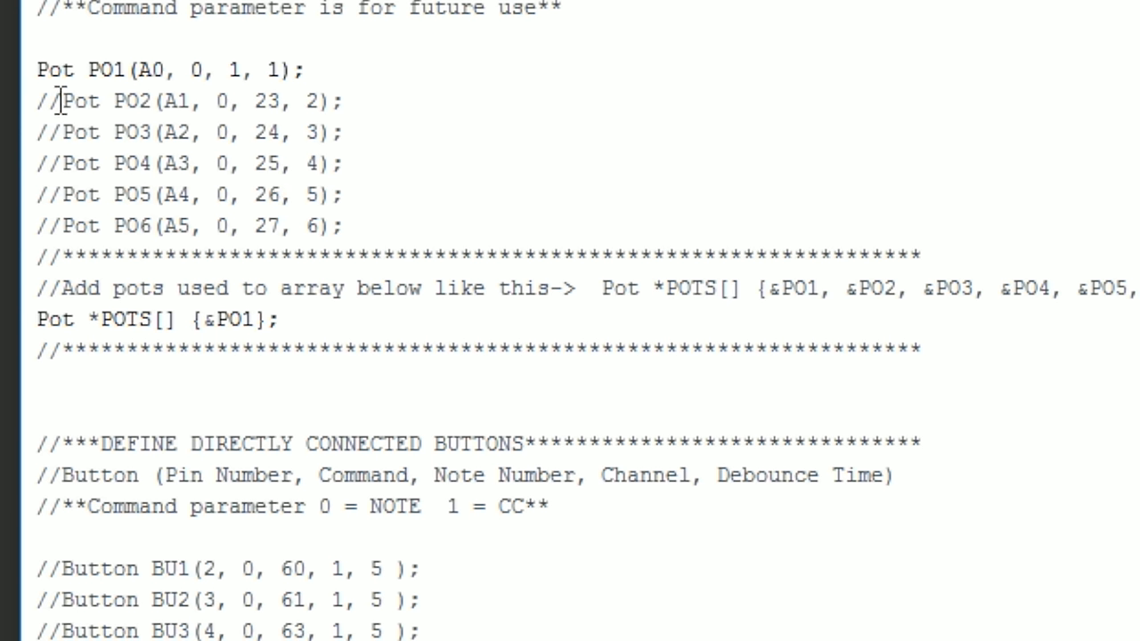
mouse_move(100, 85)
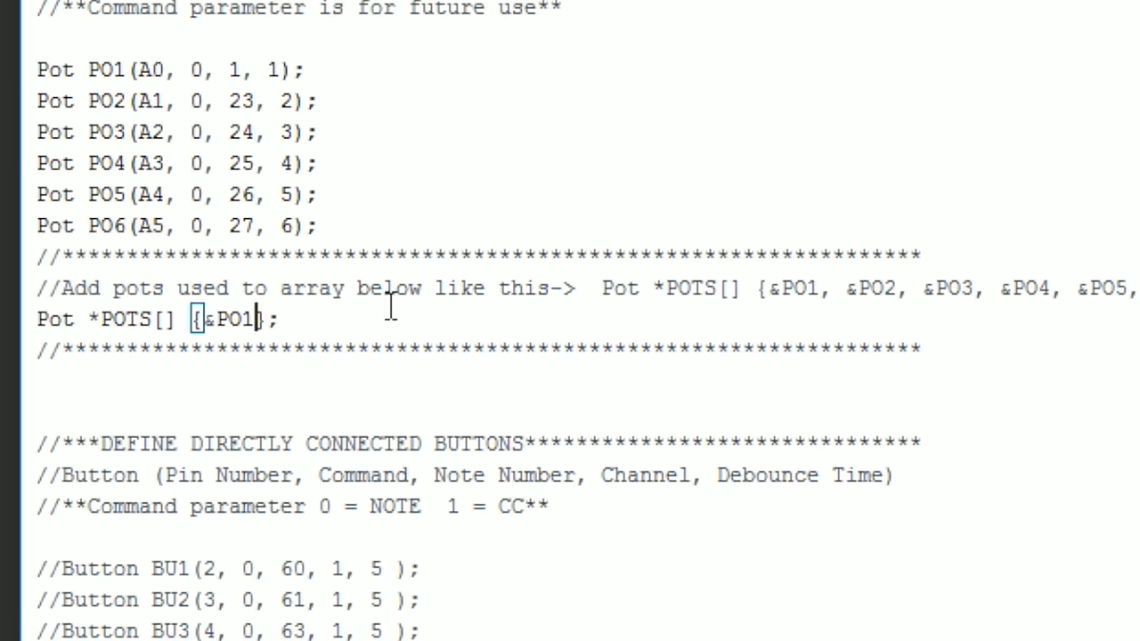
Extend the POTS array to {&PO1, &PO2, &PO3, &PO4, &PO5, &PO6} and upload the sketch.
type(", &PO2, &")
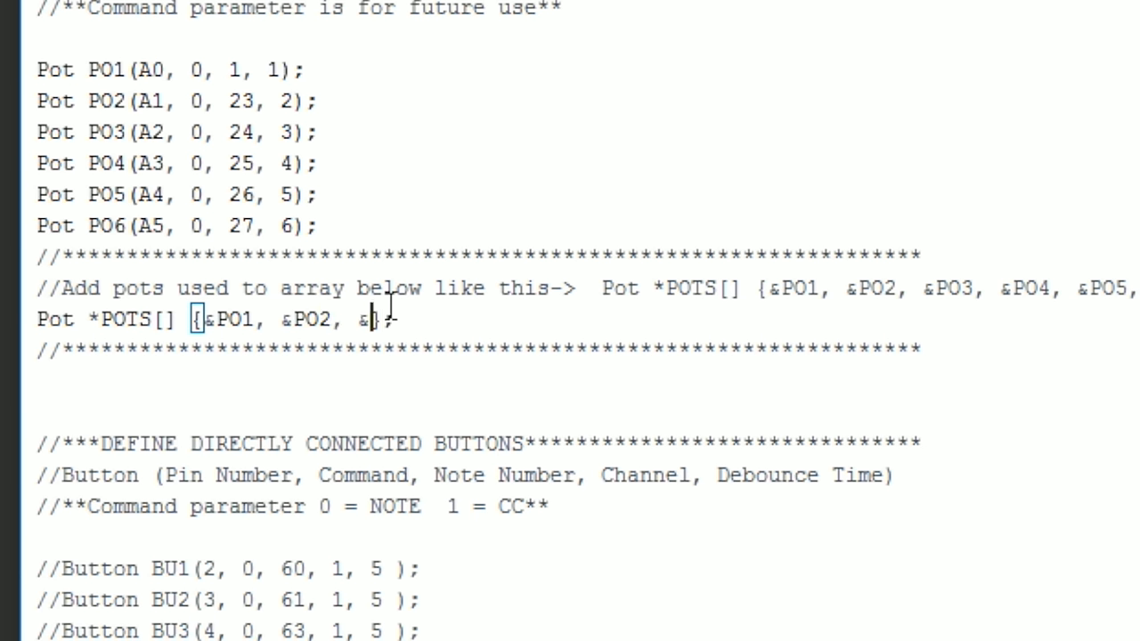
type("PO3, &PO4,")
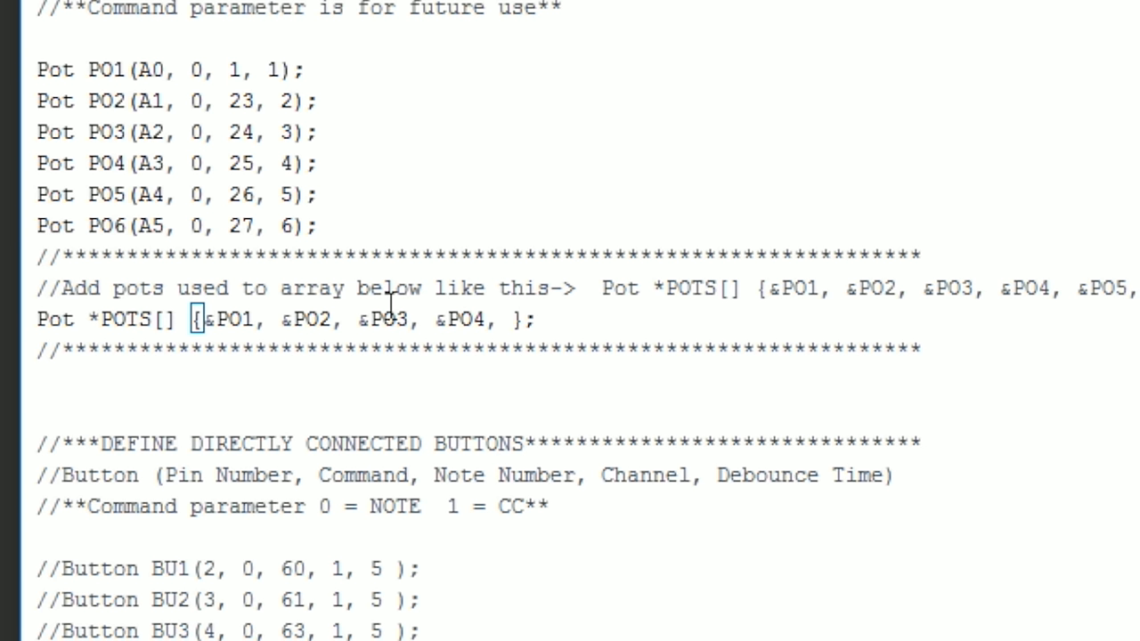
left_click(515, 318)
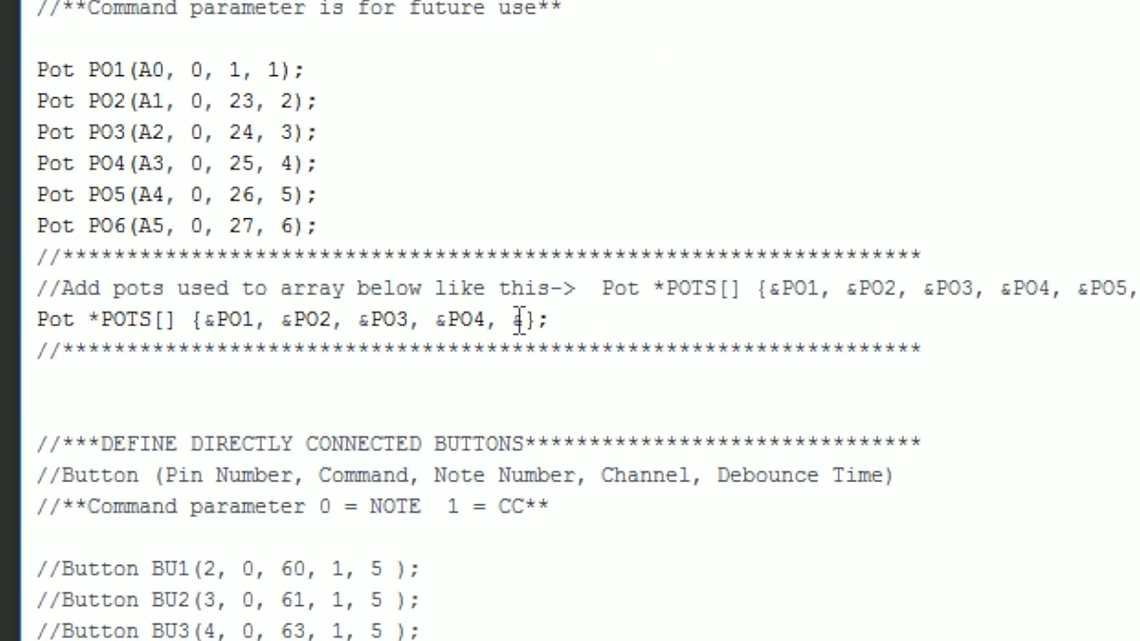
type("&PO5, &PO6")
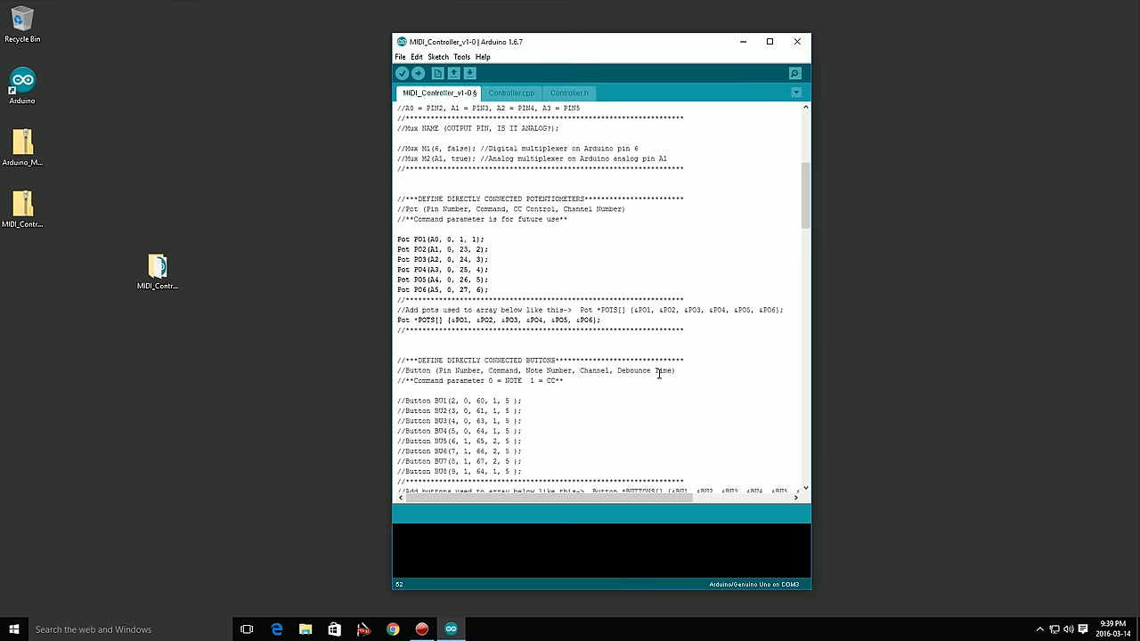
left_click(403, 73)
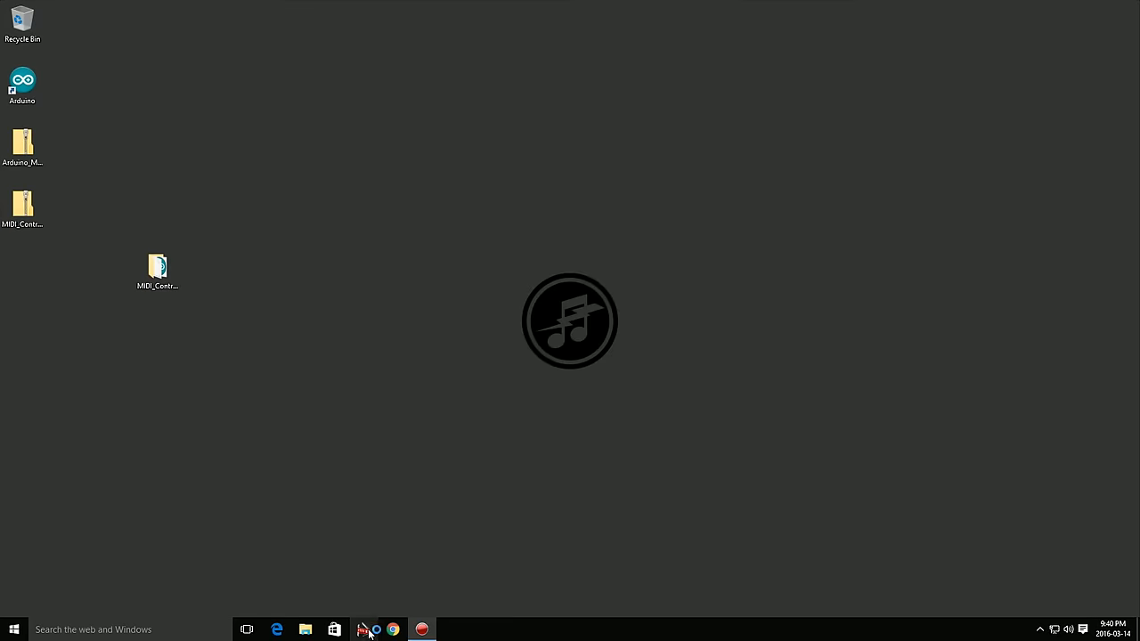
Watch the MIDI-OX input monitor log CC 23, CC 24 and Modulation messages from the pots.
left_click(363, 631)
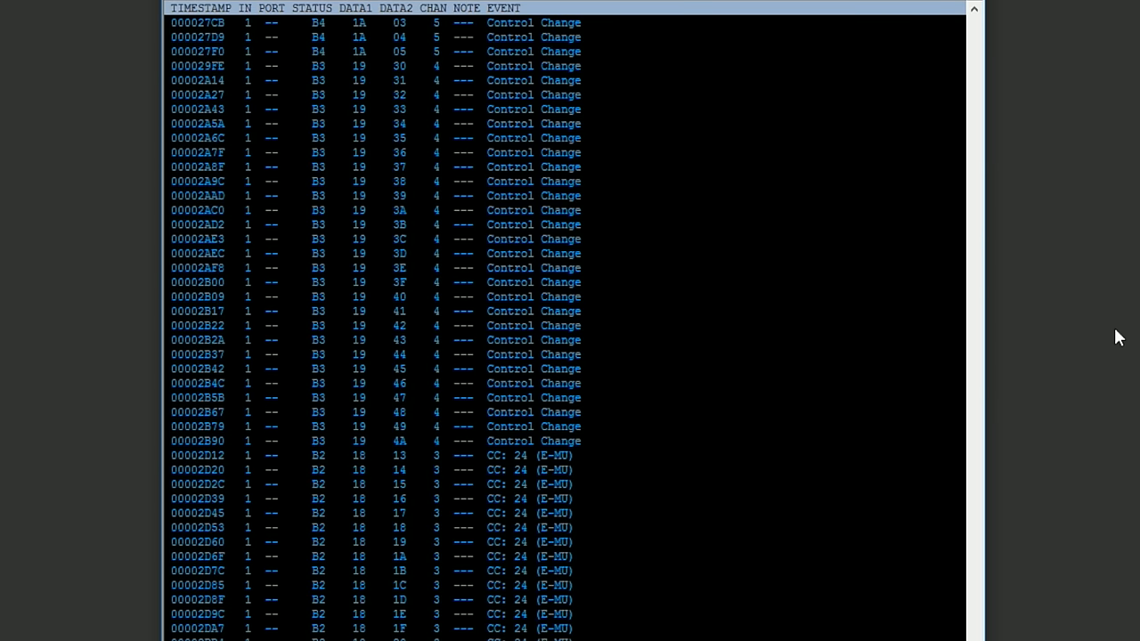
scroll("down", 3)
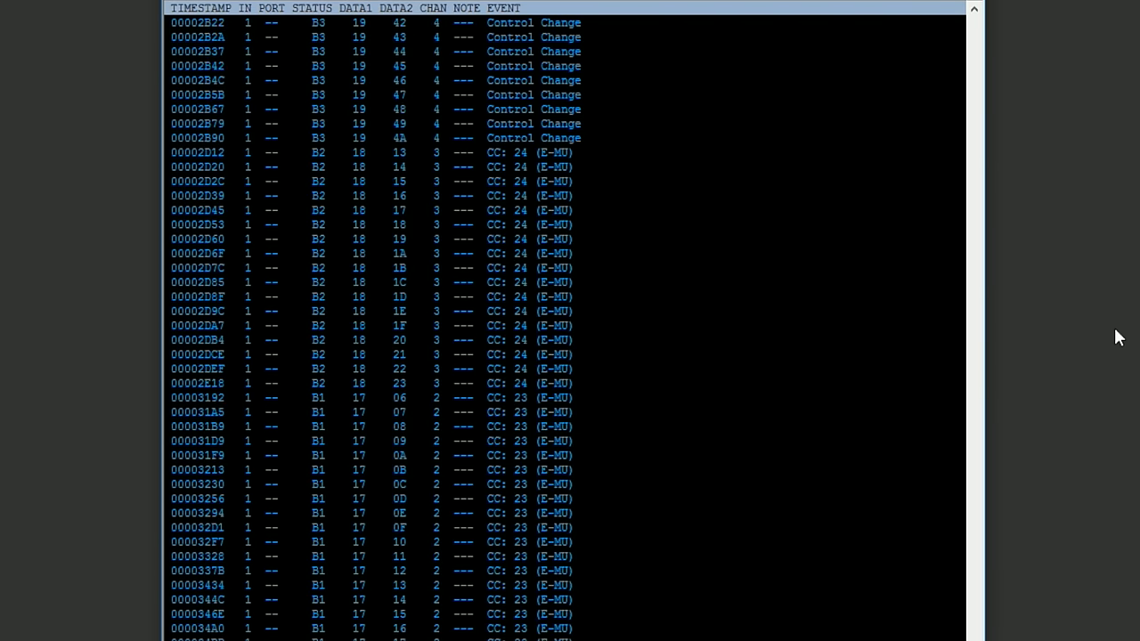
scroll("down", 3)
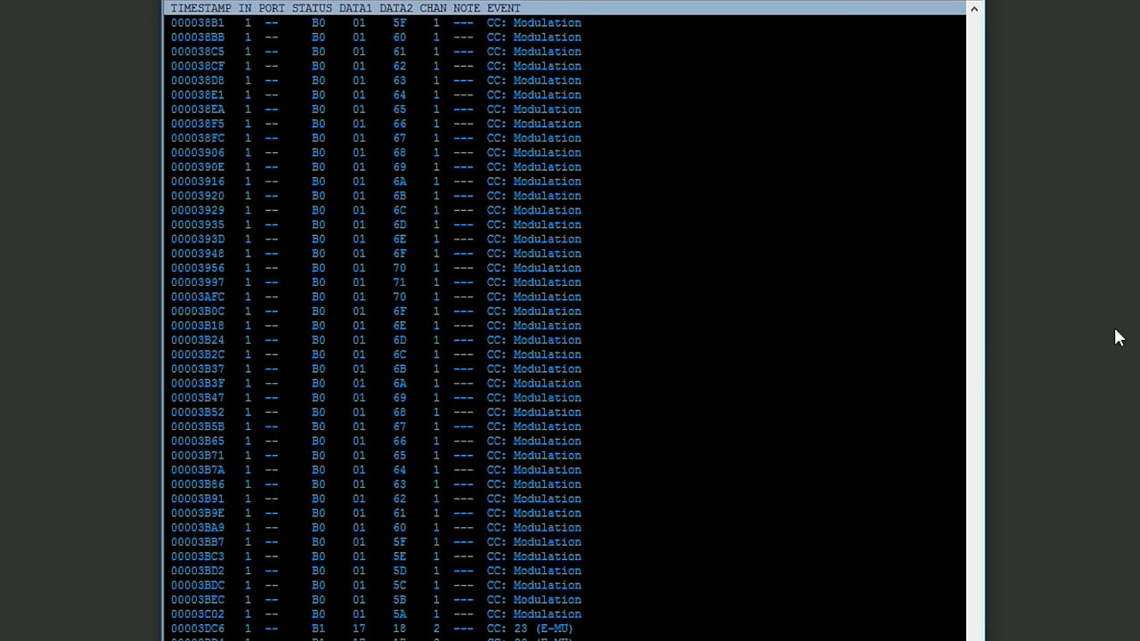
scroll("down", 3)
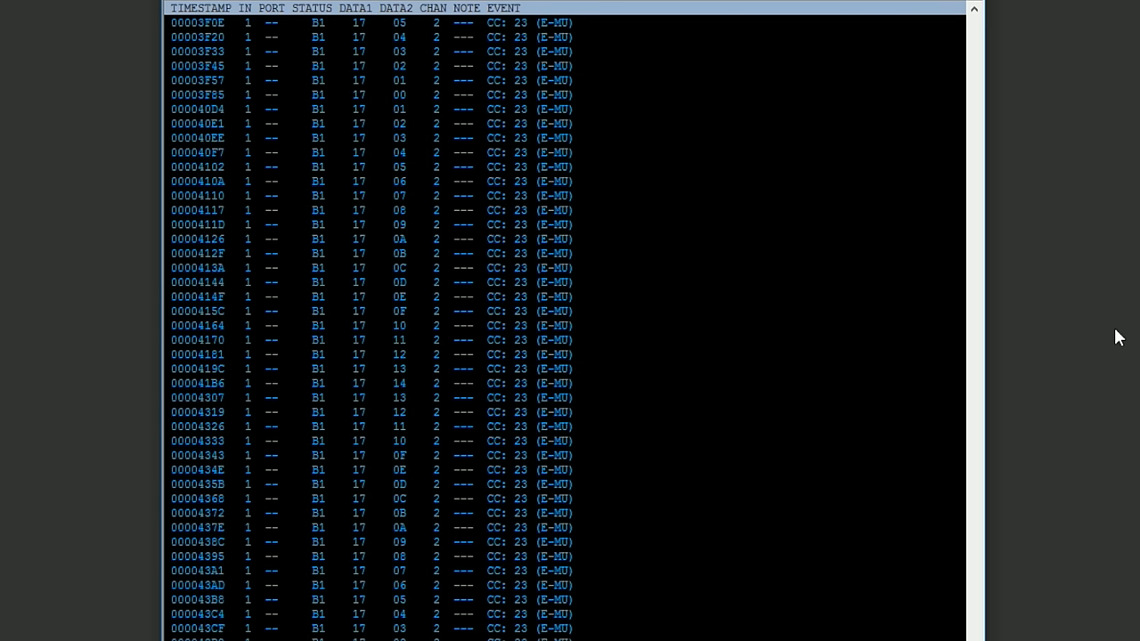